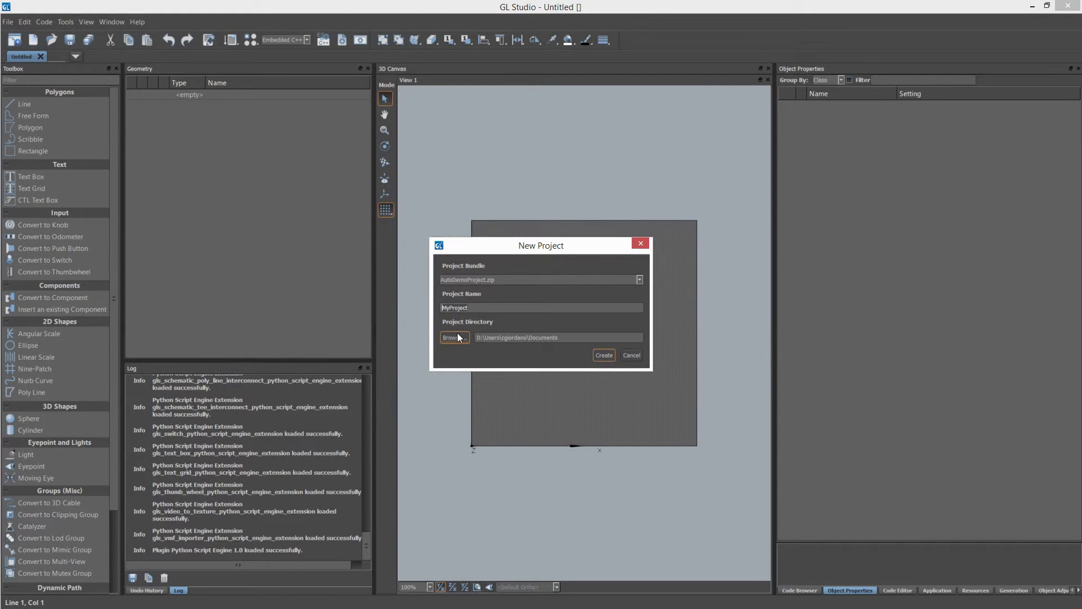
Name the new project GLS5Demo and create it from the AutoDemoProject bundle.
text(GLS$)
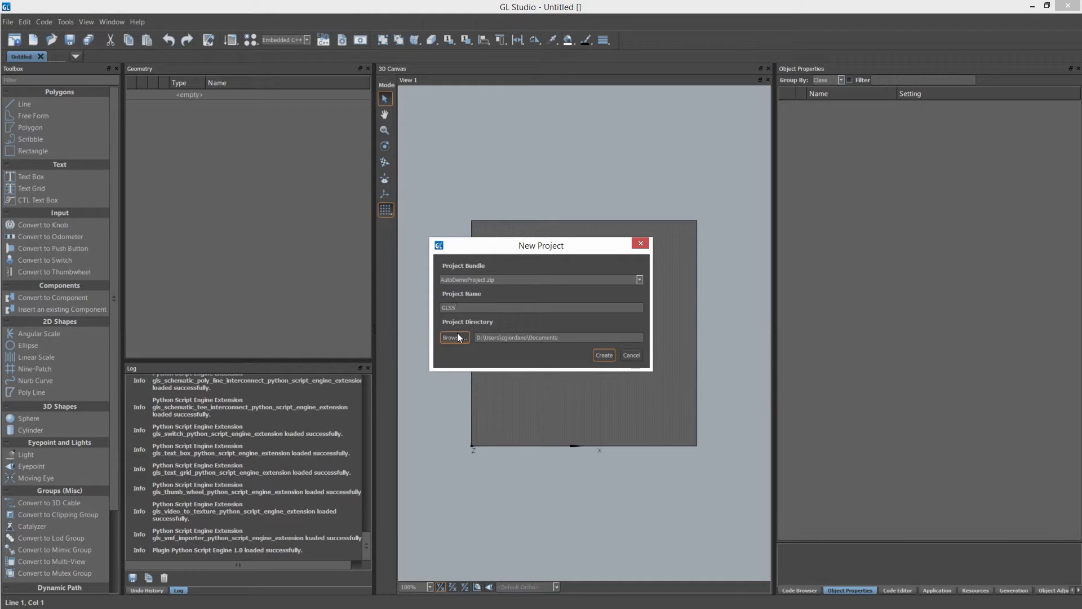
text(Demo)
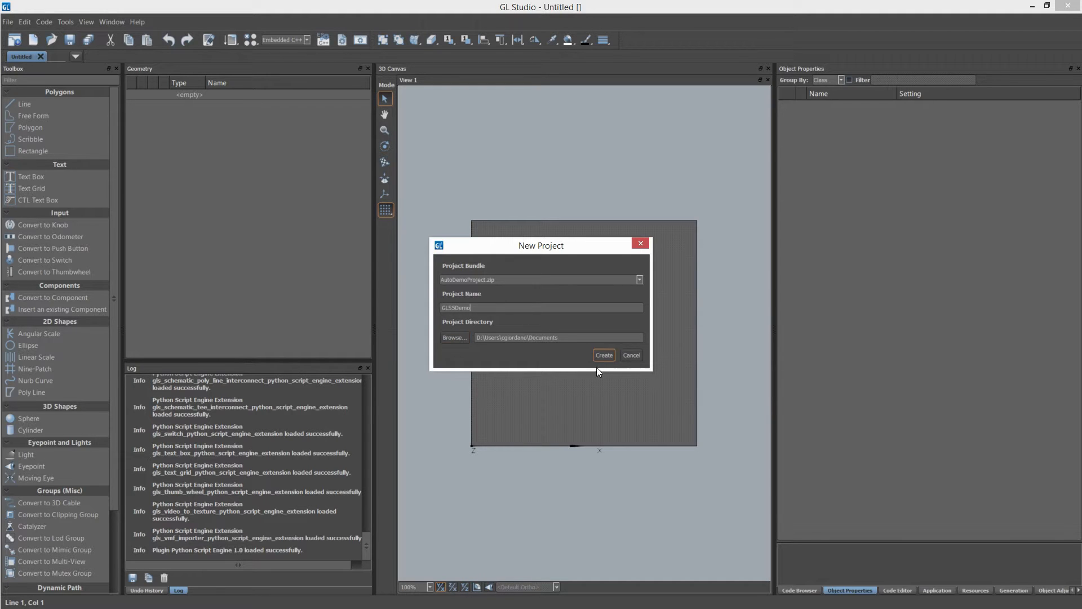
click(603, 355)
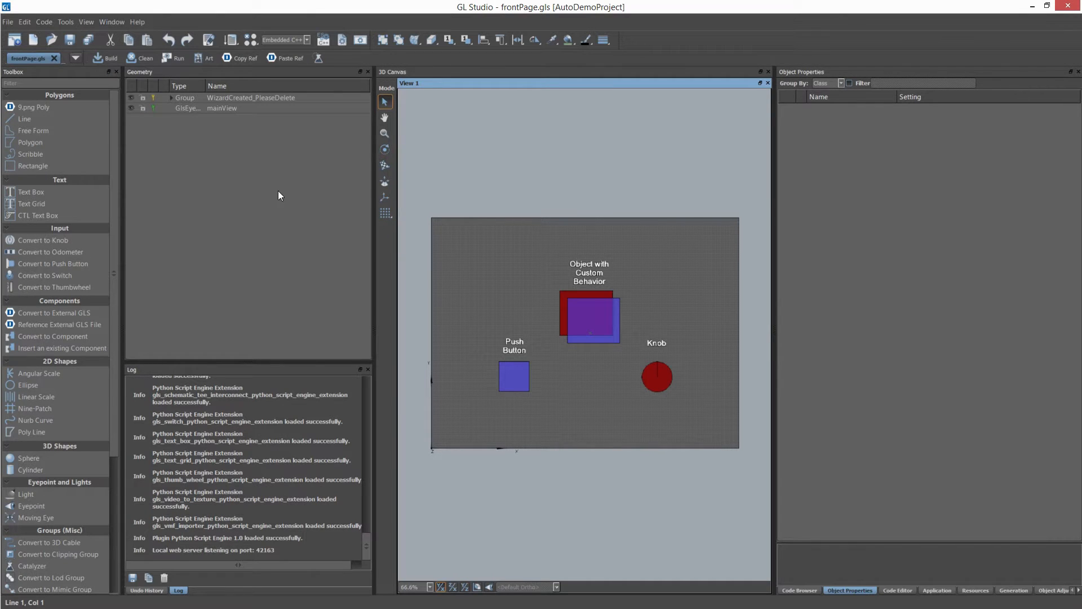
Run the sample project, allowing the missing output and resources folders to be created.
click(177, 58)
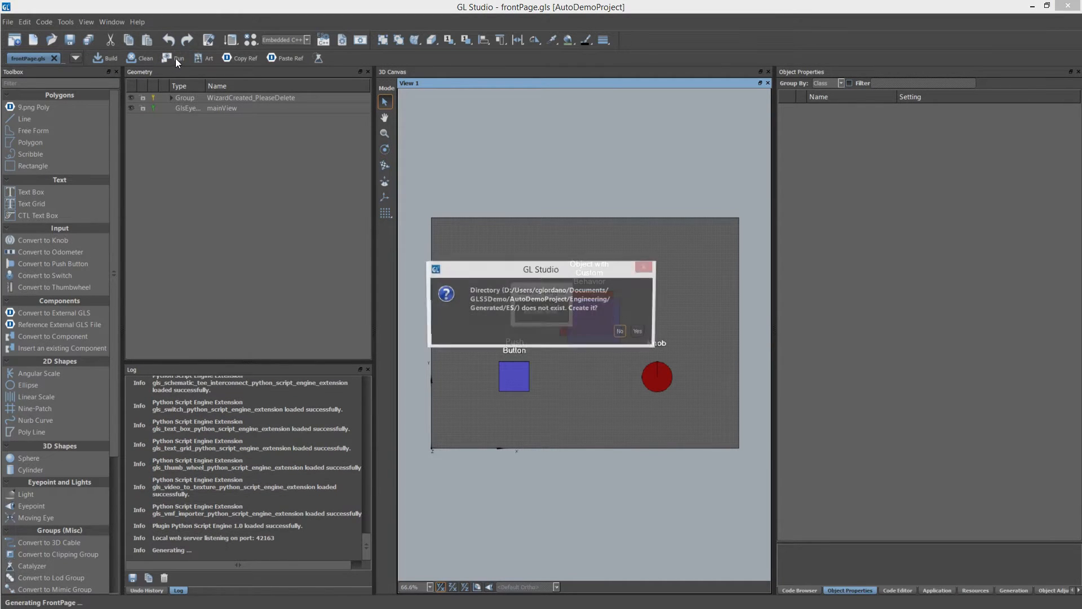
click(636, 332)
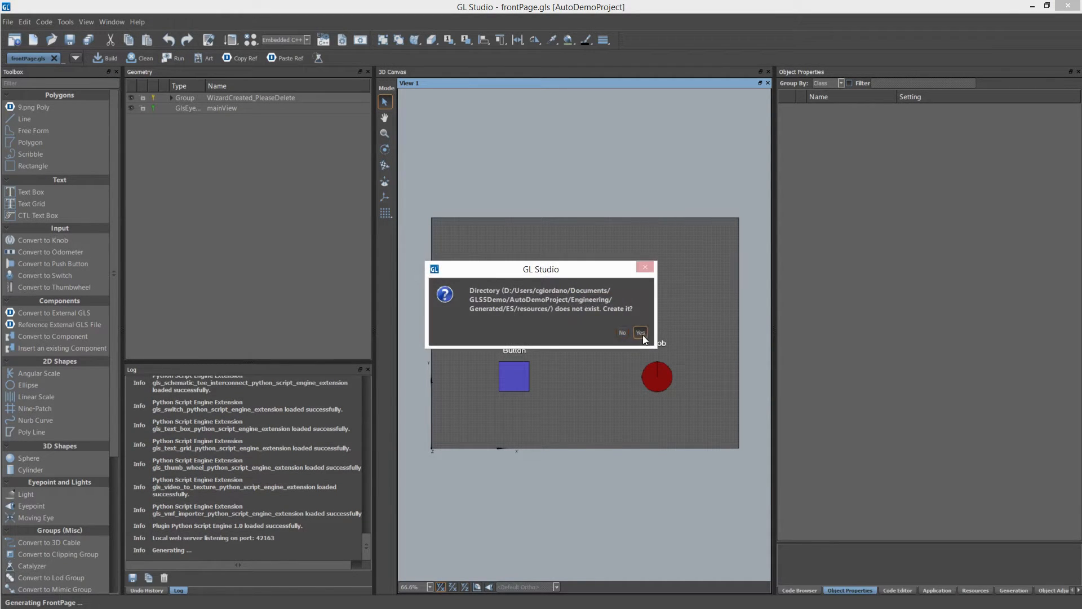
click(639, 332)
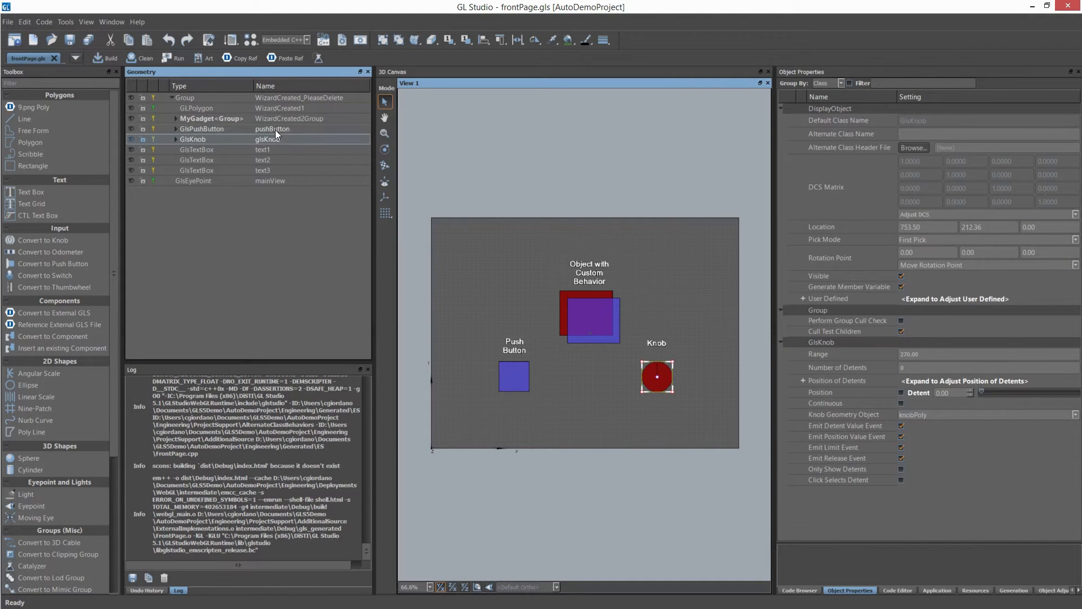
Inspect the custom behavior group's properties and adjust the spin speed in the running WebGL page.
click(272, 129)
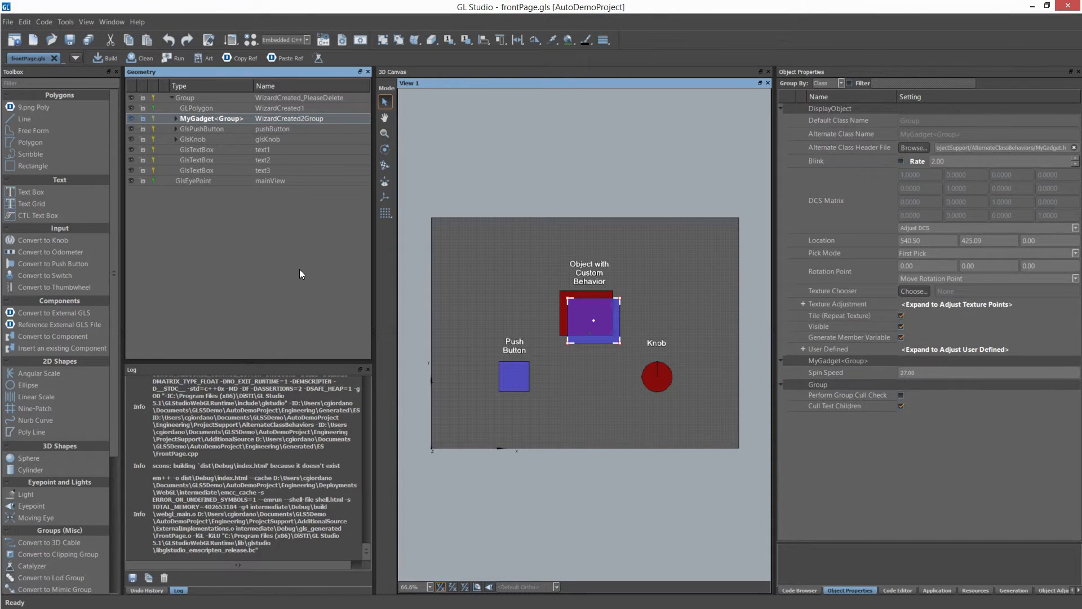
click(178, 58)
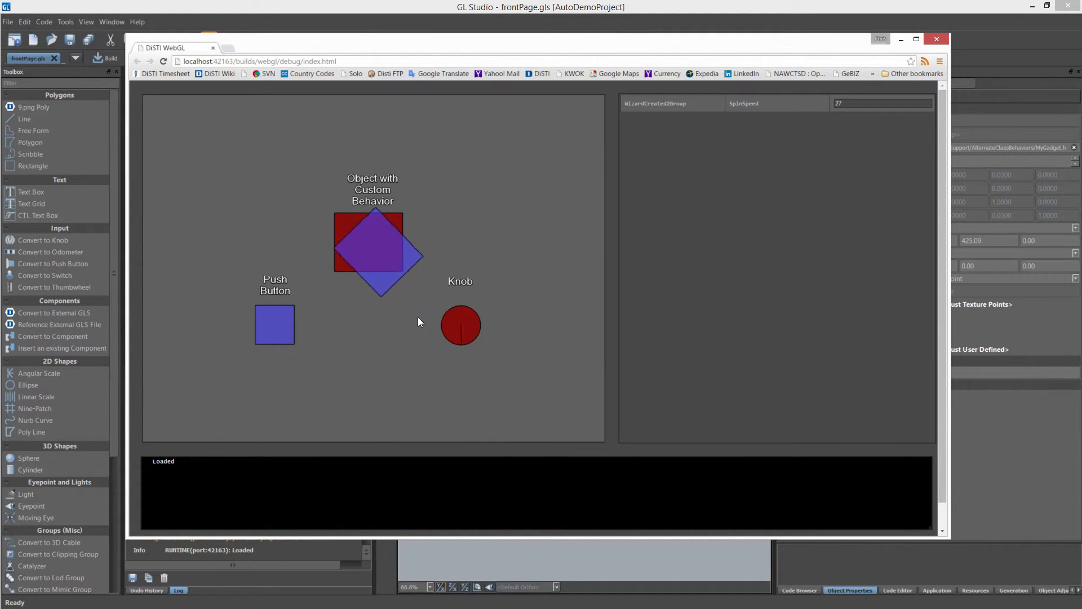
click(881, 102)
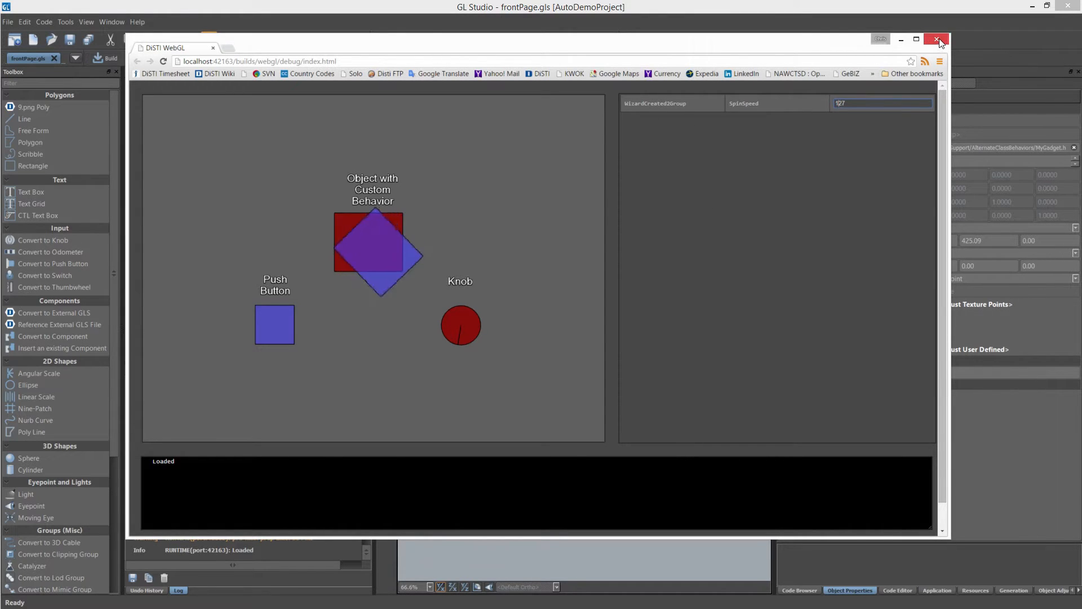
Close the demo page and import gauge.psd, expanding it into face and needle with gauge_needle selected.
click(937, 38)
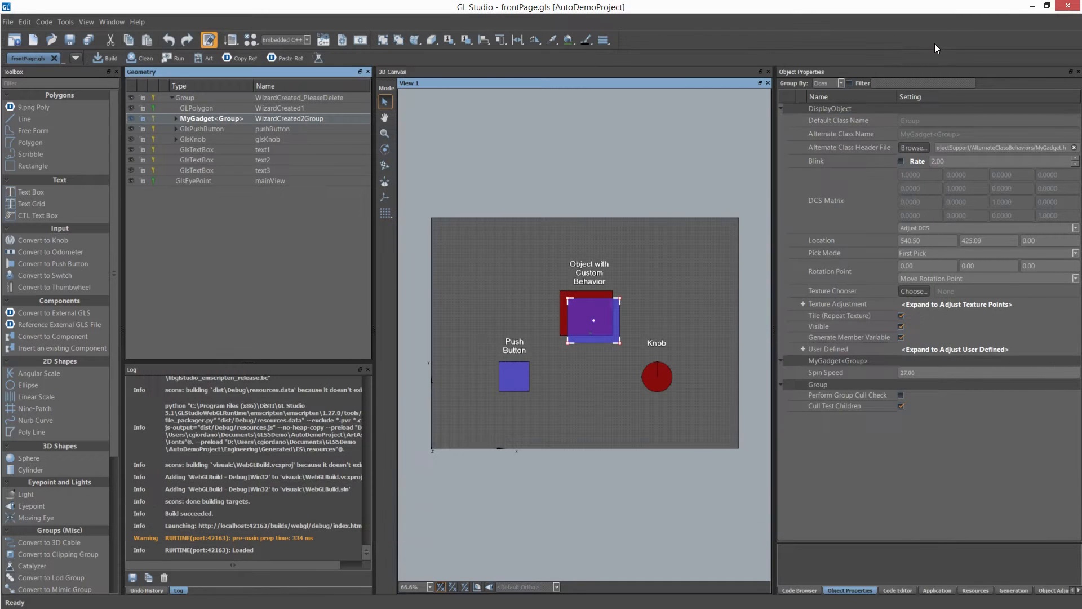
click(184, 96)
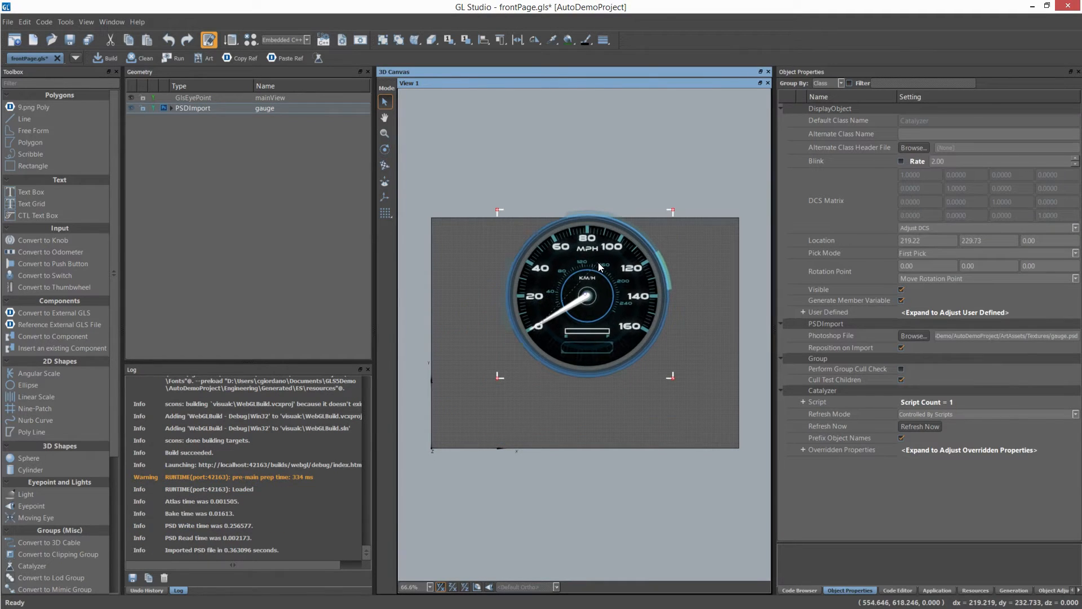
click(163, 108)
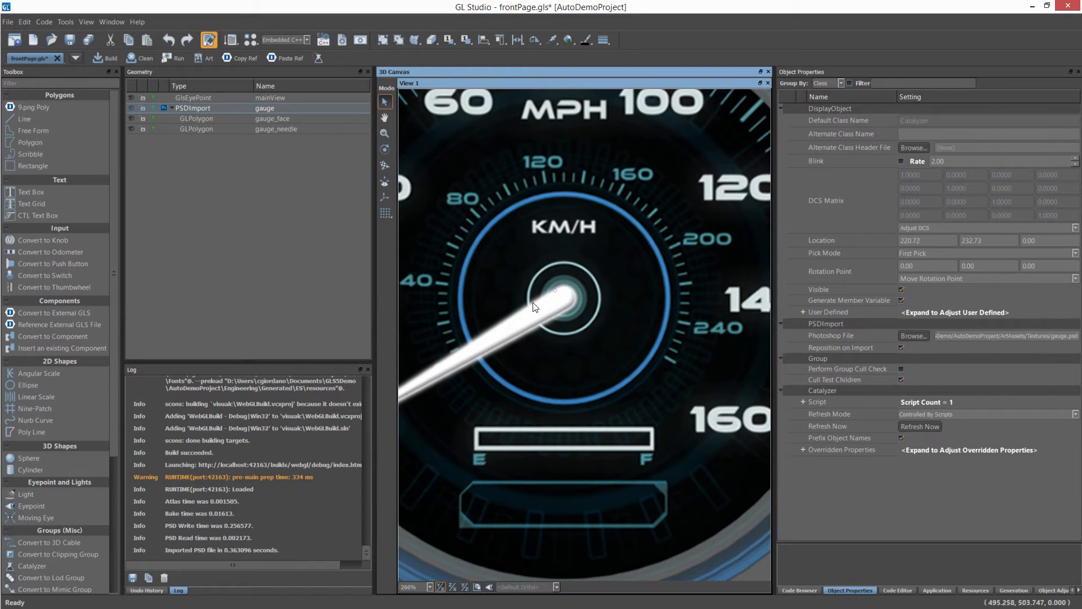
click(276, 128)
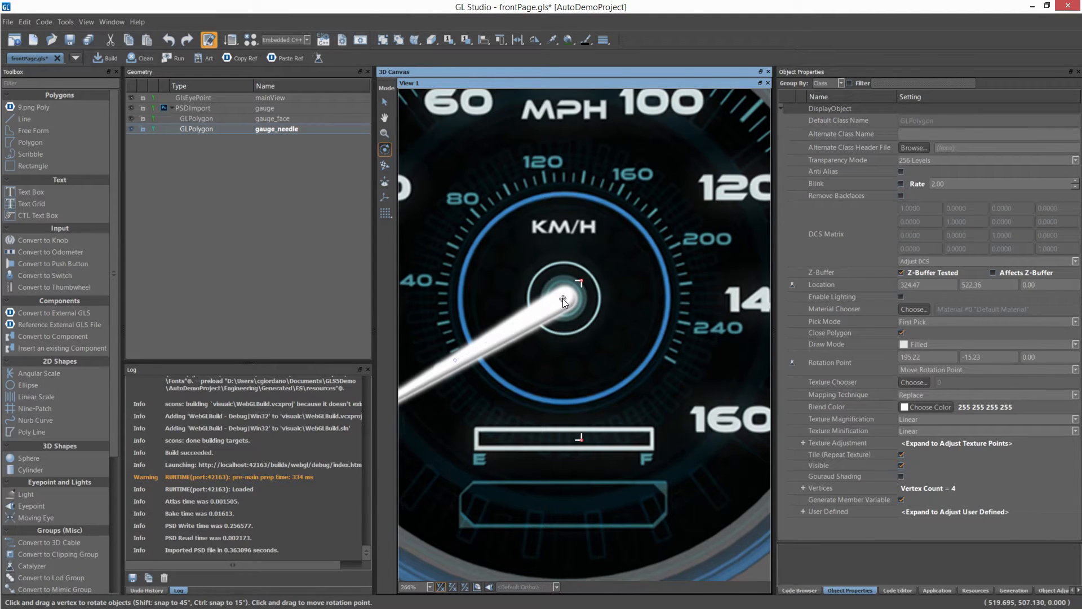
mouse_move(793, 376)
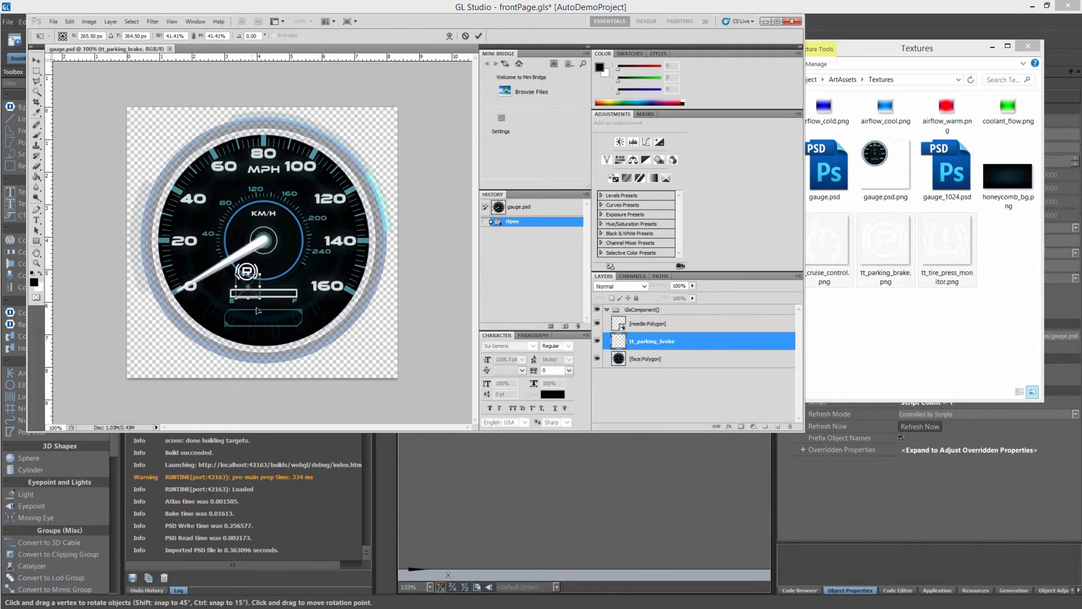
Place the parking brake, tire pressure and cruise control icons into gauge.psd and move them around the lower gauge.
drag(247, 271, 264, 336)
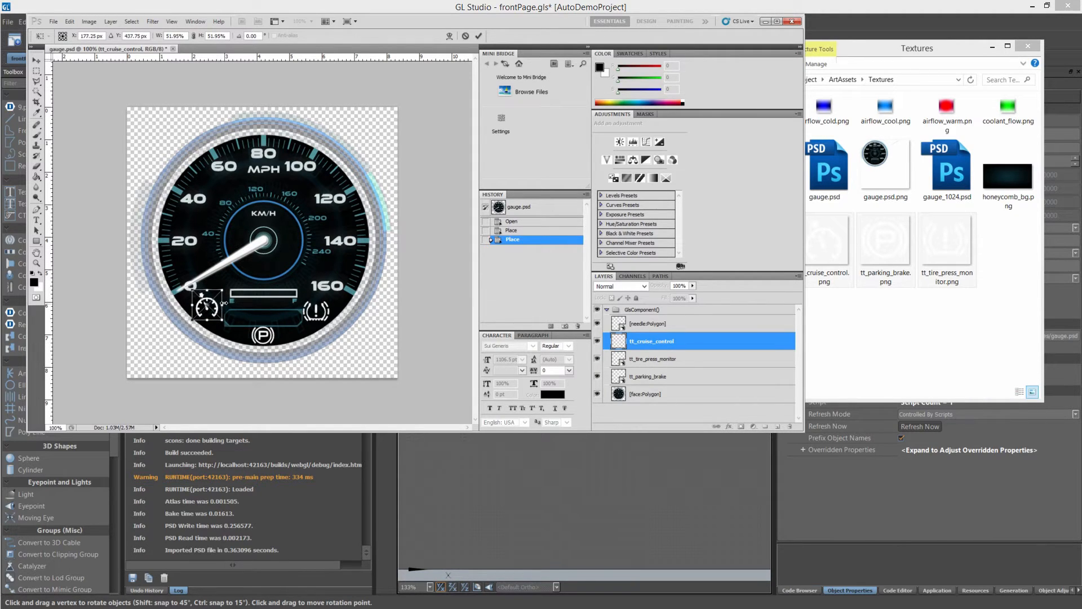
click(653, 359)
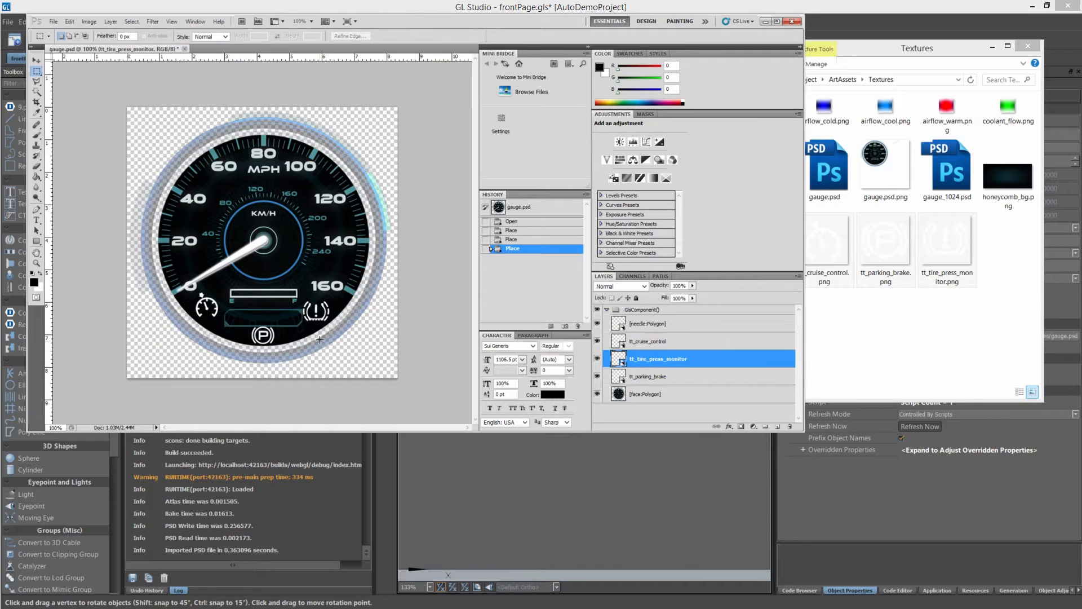
click(36, 60)
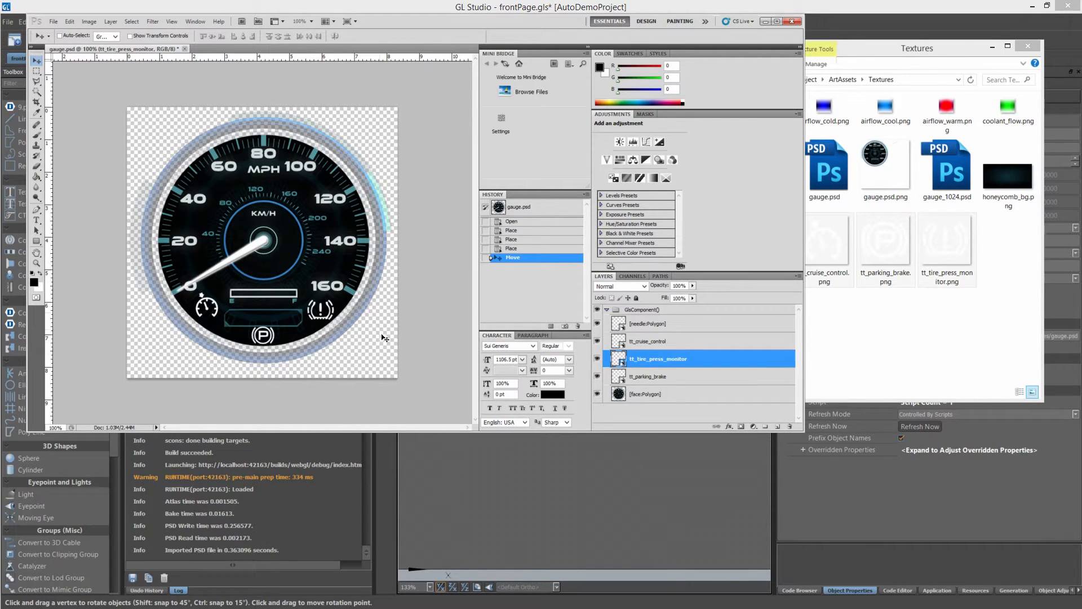
click(649, 341)
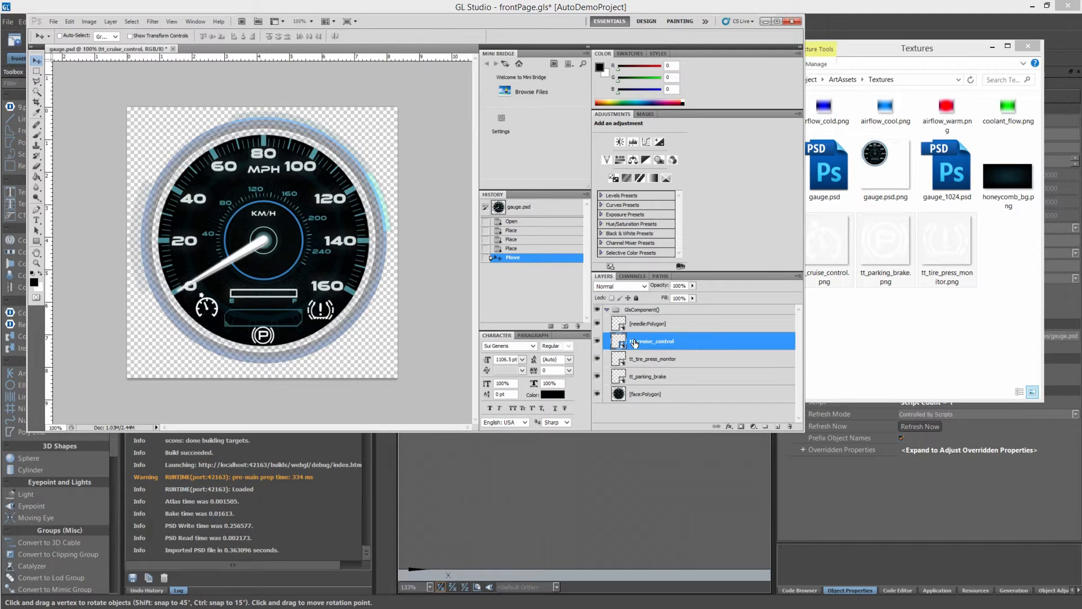
Rename the cruise control, tire pressure and parking brake layers with a :Polygon suffix.
double_click(651, 340)
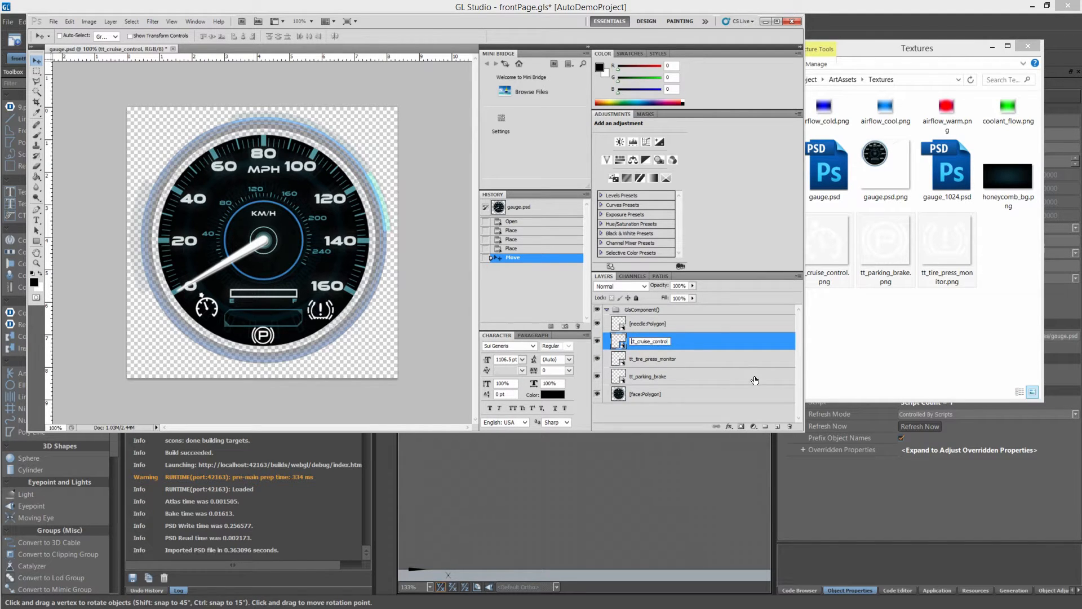
double_click(650, 341)
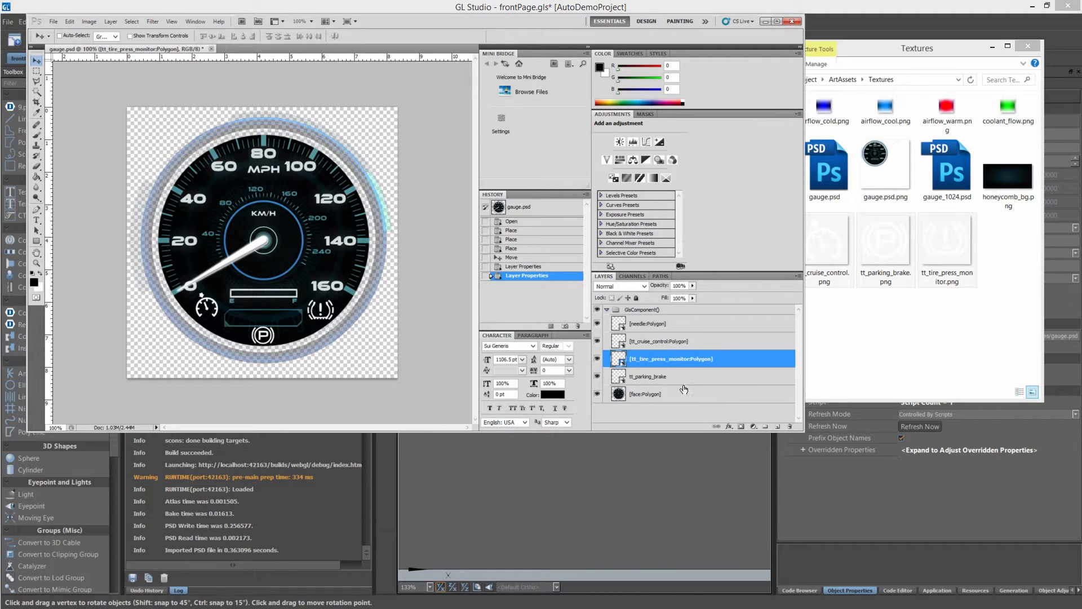
click(650, 376)
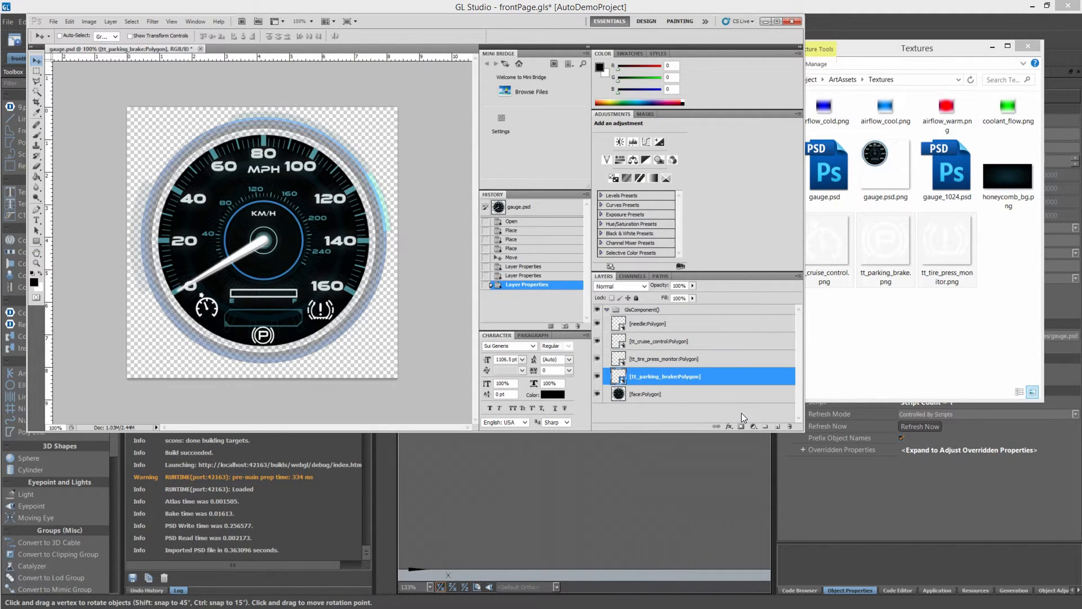
mouse_move(718, 469)
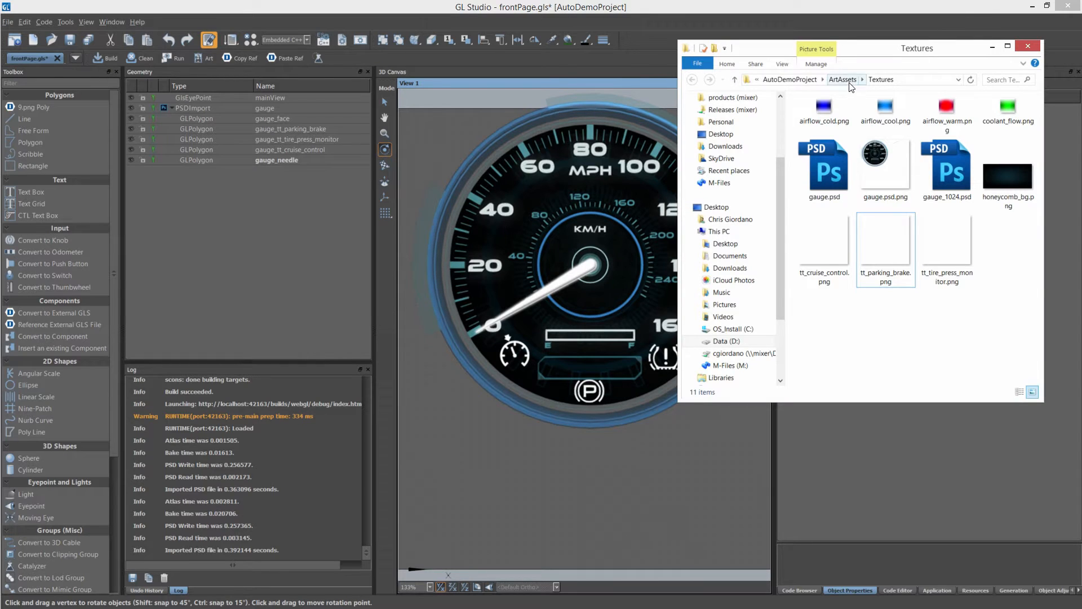
Import 3DSuperCar_60kPoly.DSI from ArtAssets/3DModels and reposition the car within the scene.
click(841, 79)
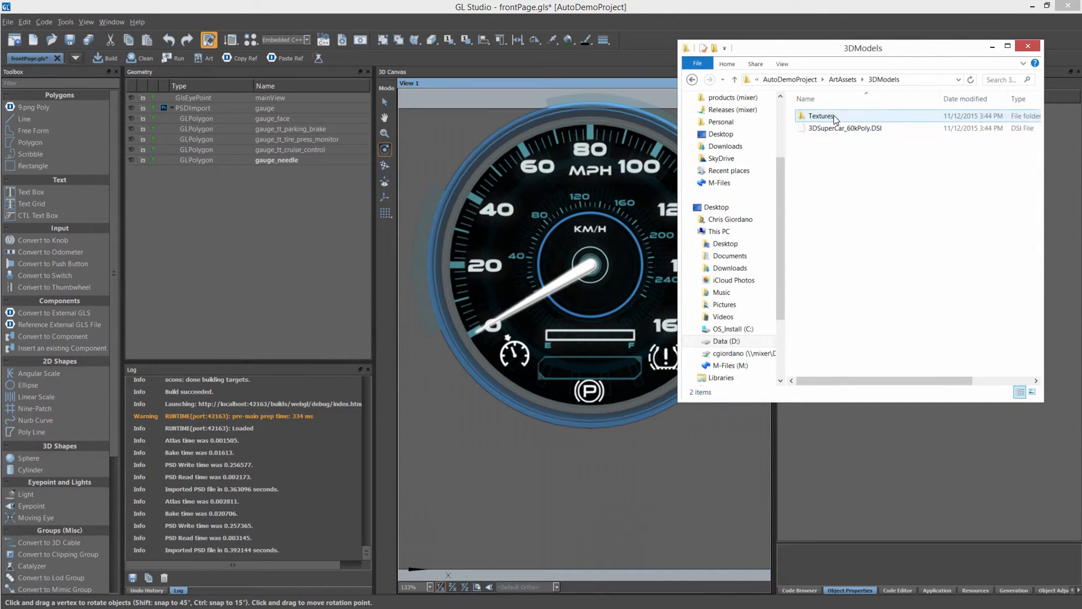
double_click(844, 127)
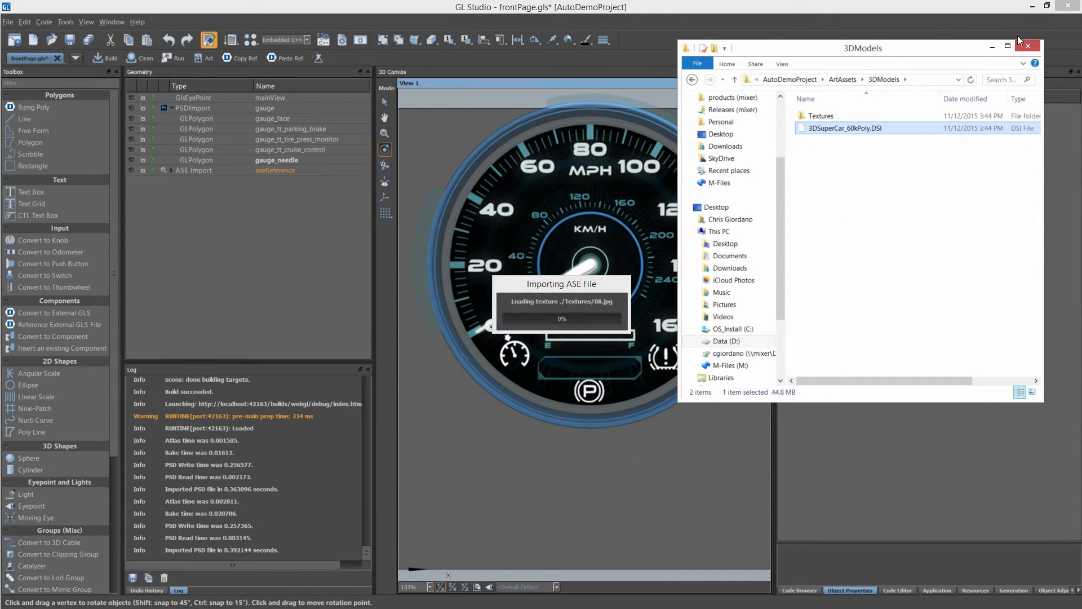
click(1028, 46)
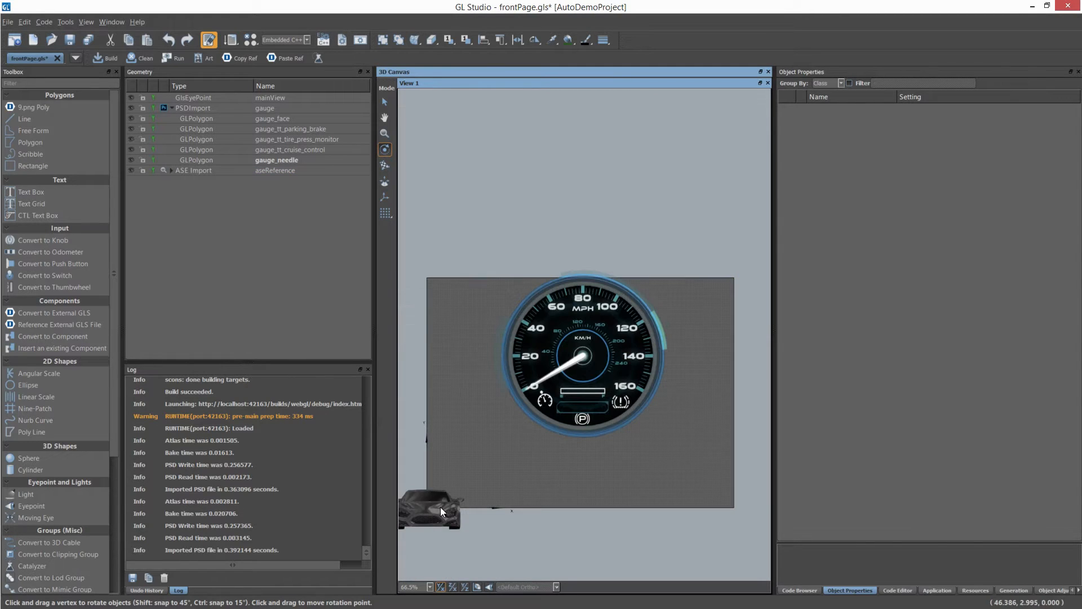
click(193, 170)
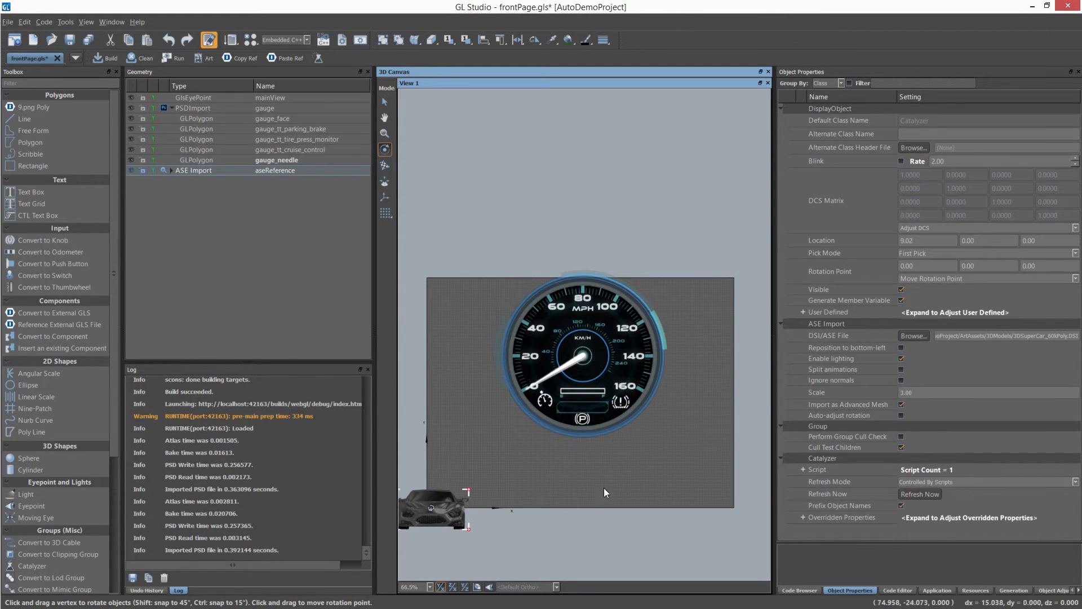
drag(432, 509, 580, 487)
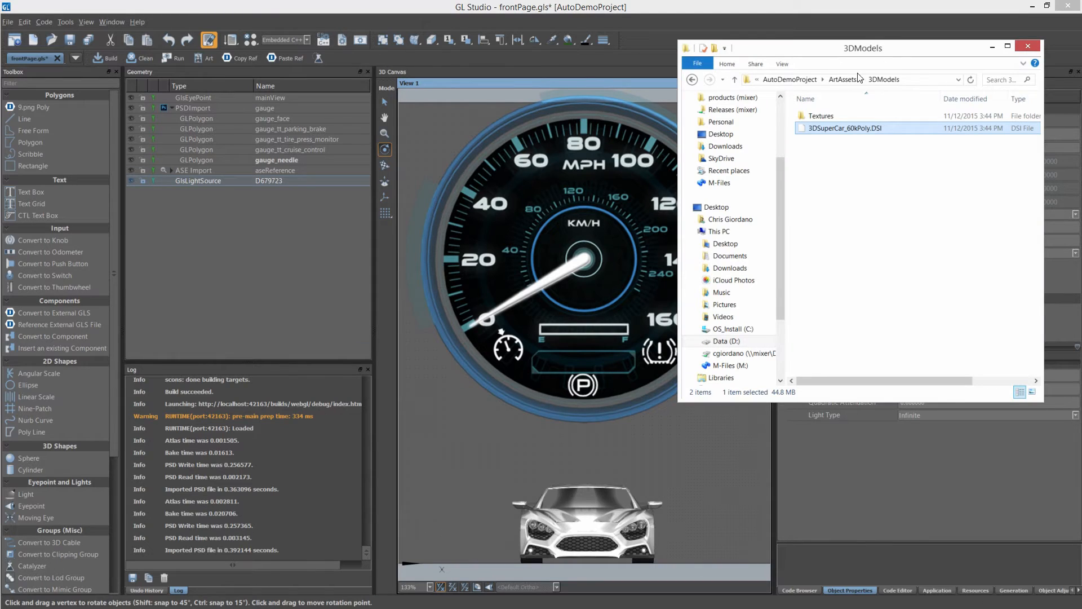
Import honeycomb_bg and center the background polygon behind the gauge and car.
double_click(822, 115)
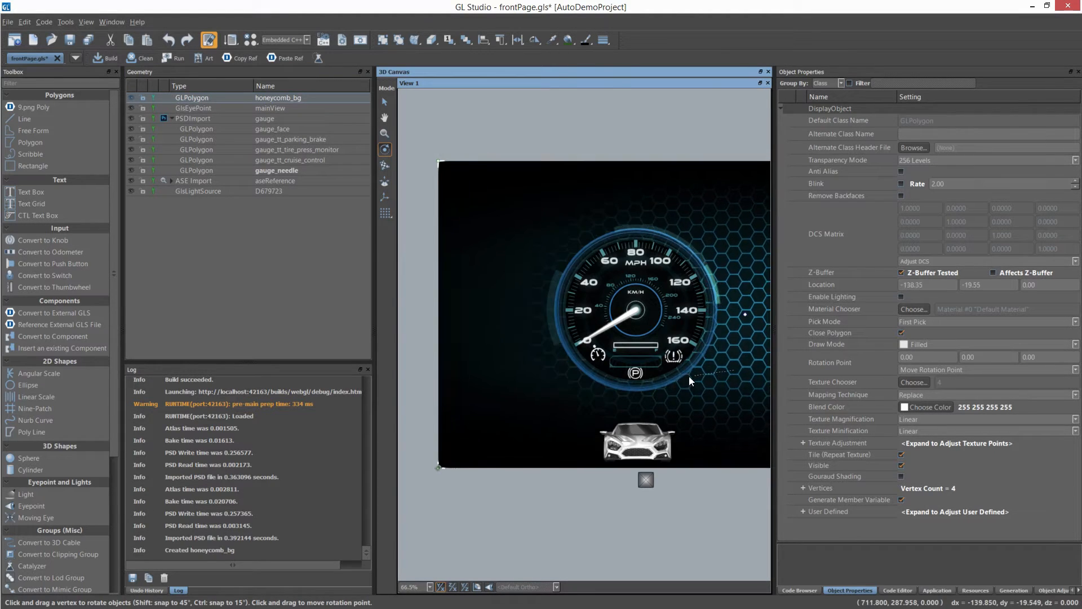
drag(690, 381, 585, 392)
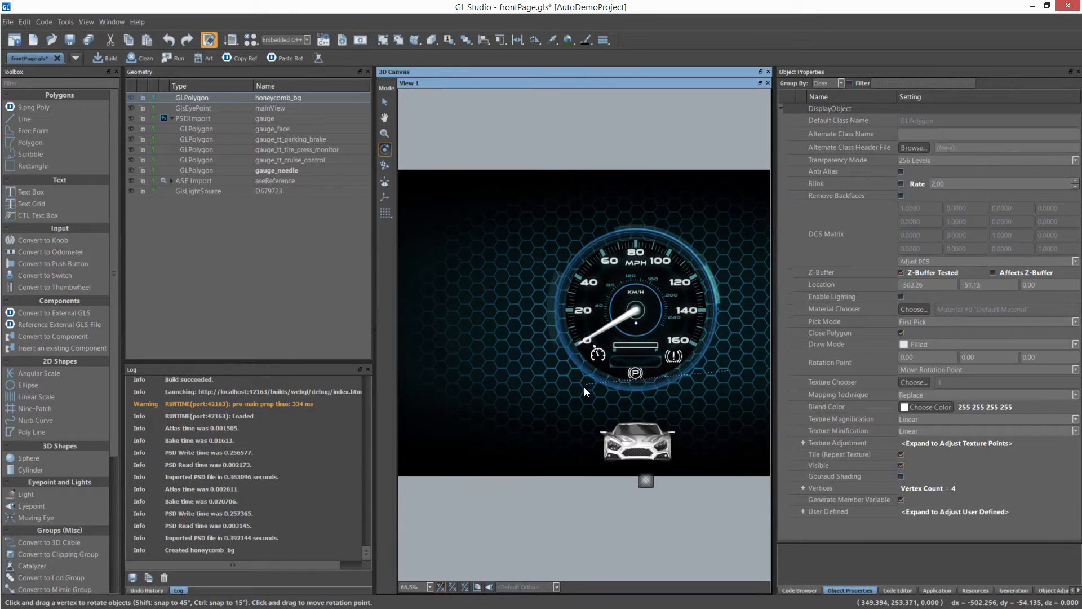
drag(585, 393, 704, 390)
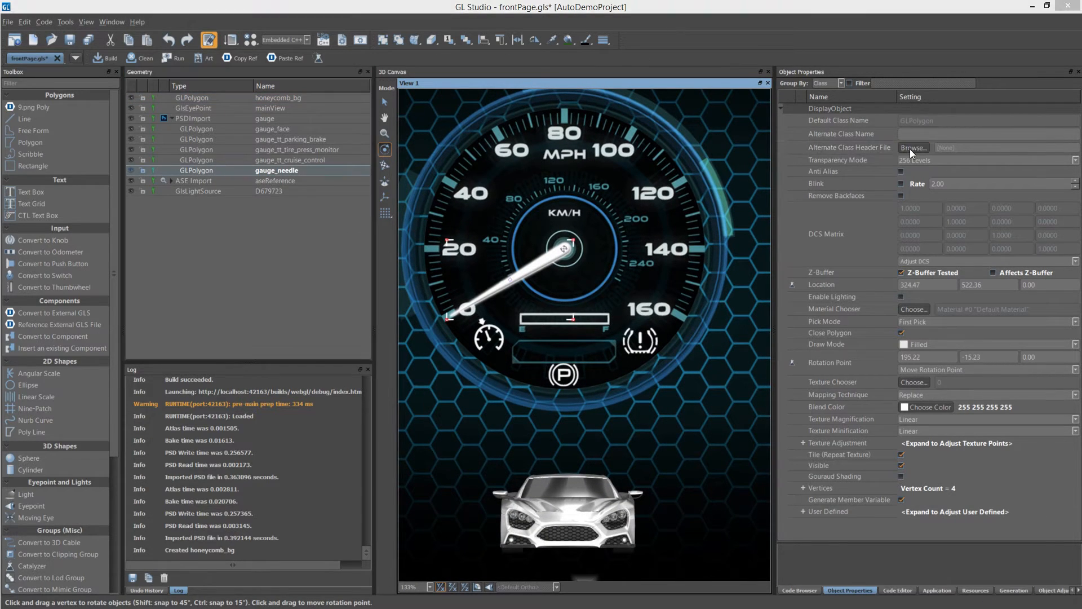
Assign ProjectNeedle.h to gauge_needle and GlowingObject.h to the three telltales as alternate class headers.
click(912, 146)
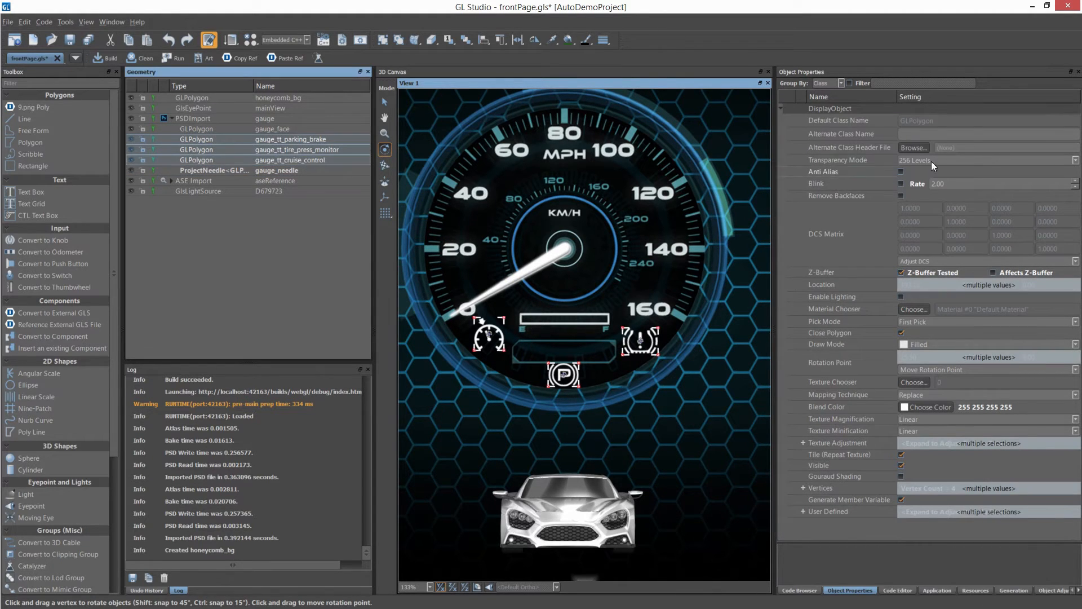
click(913, 147)
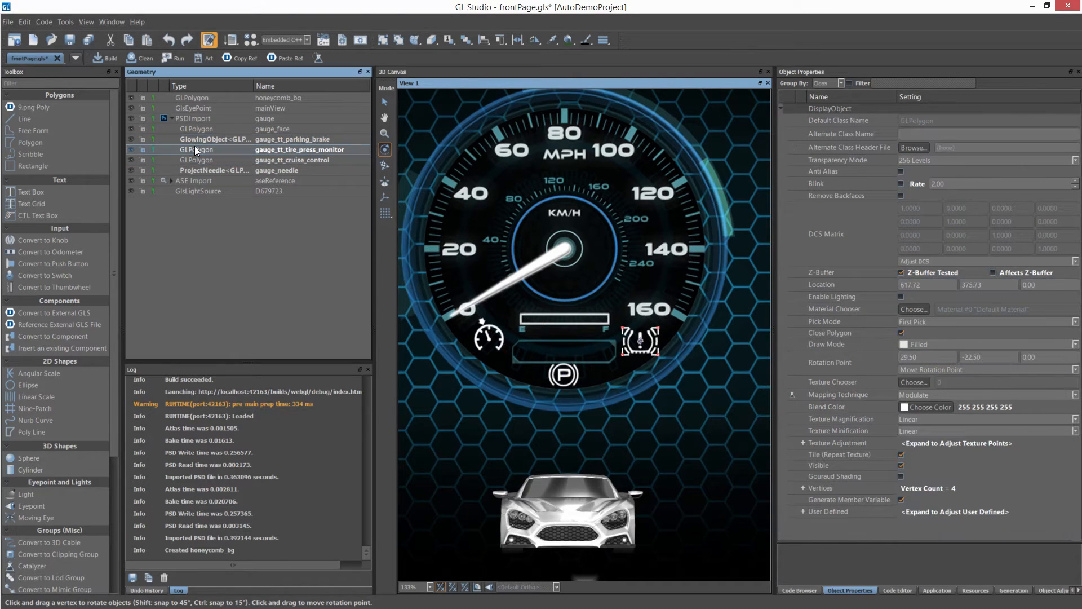
click(912, 146)
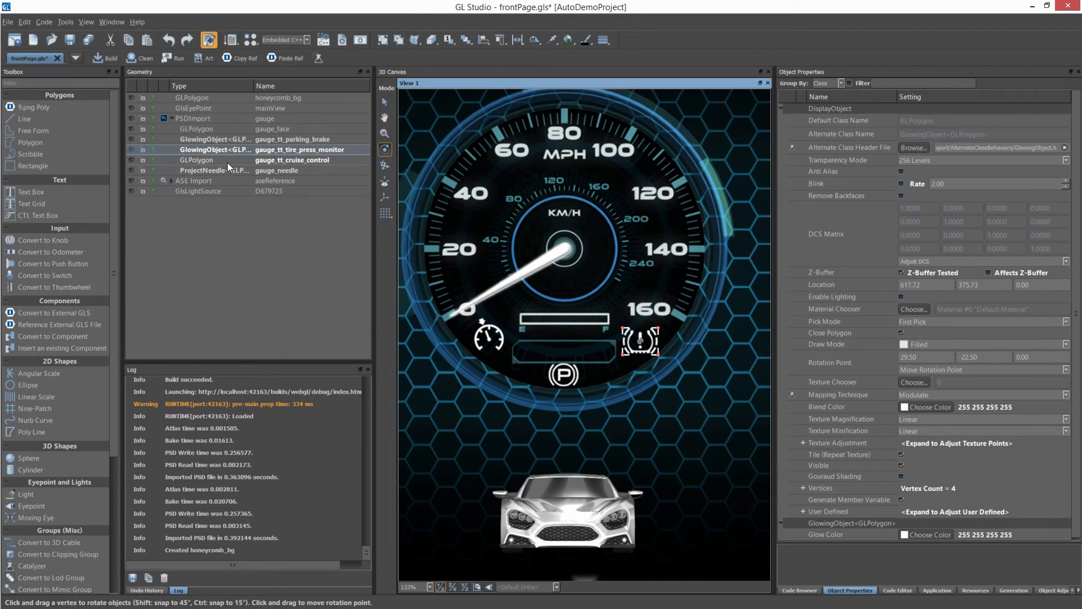
click(914, 146)
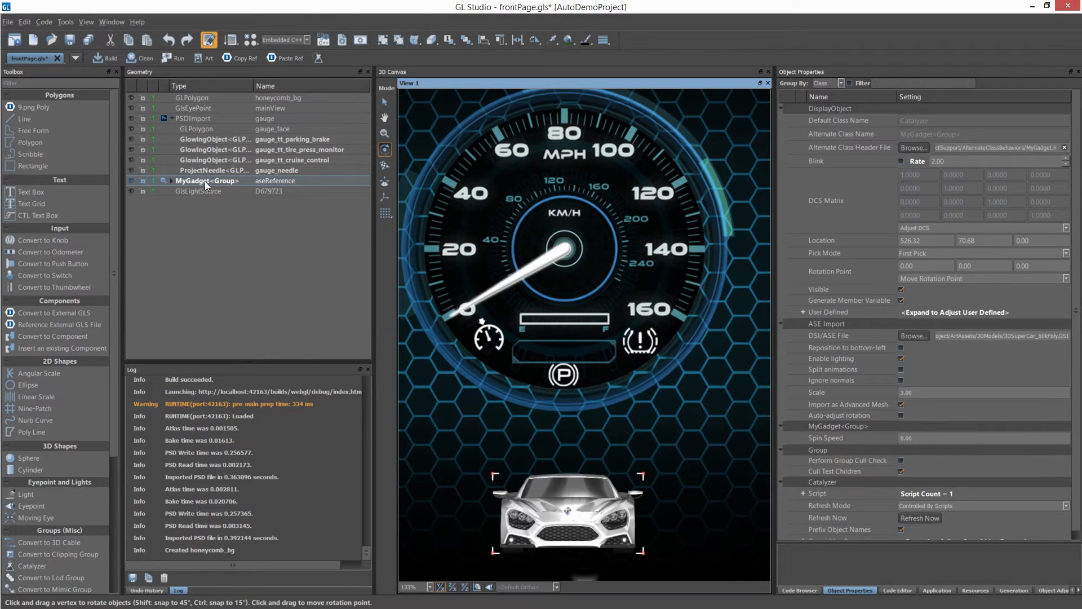
mouse_move(661, 396)
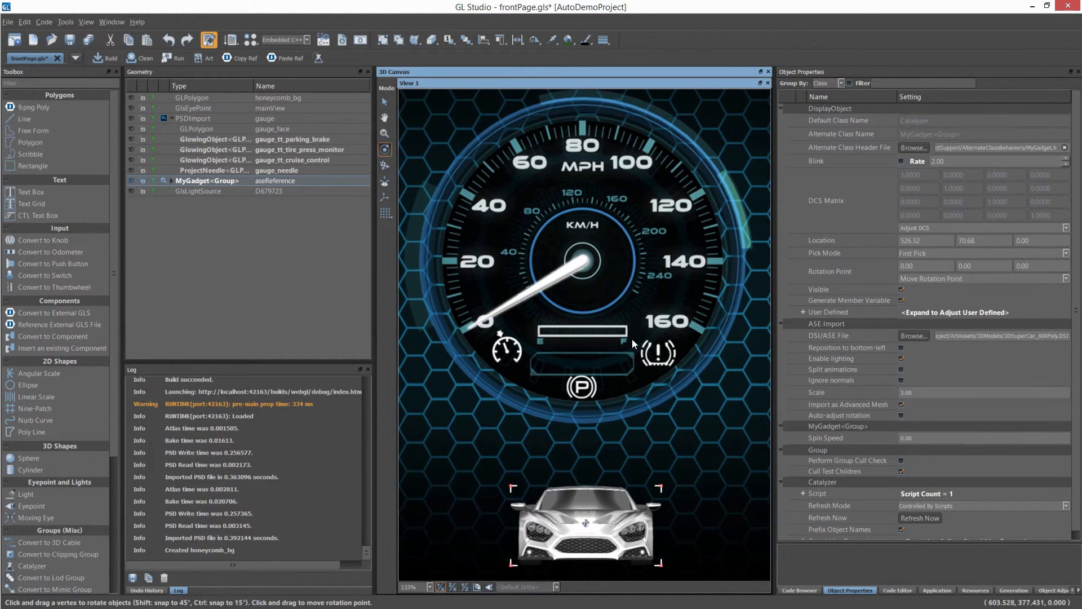
mouse_move(703, 396)
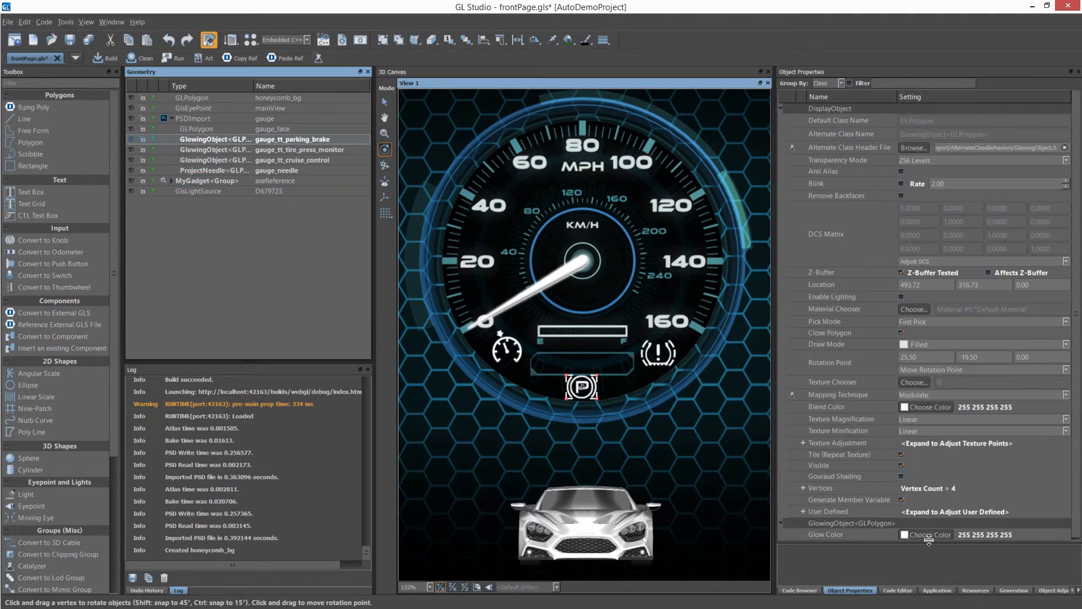
Set glow colours red for parking brake, orange for tire pressure and blue for cruise control.
click(927, 534)
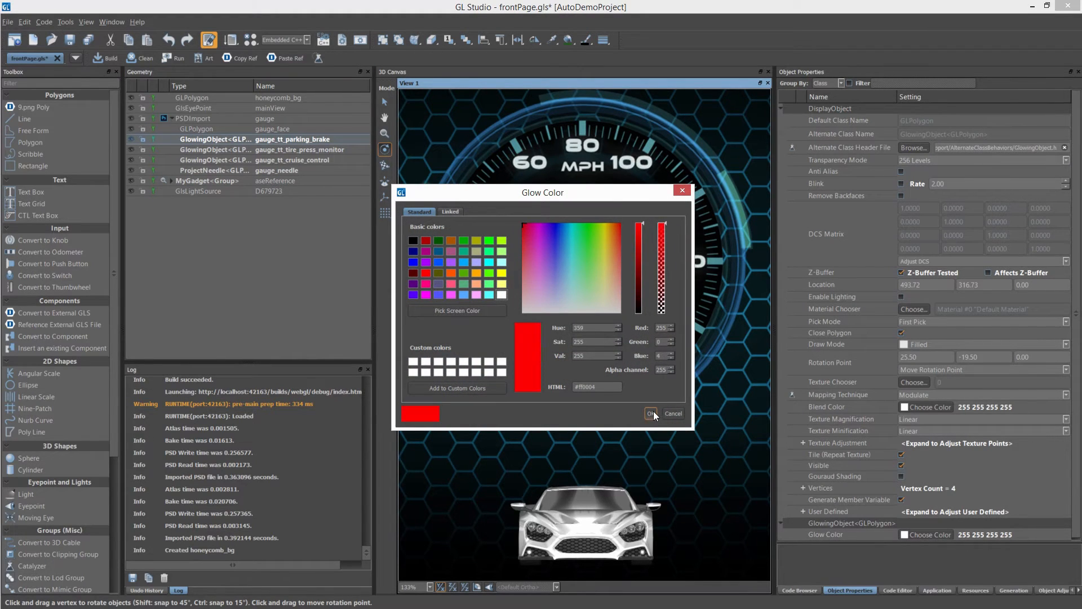
click(649, 414)
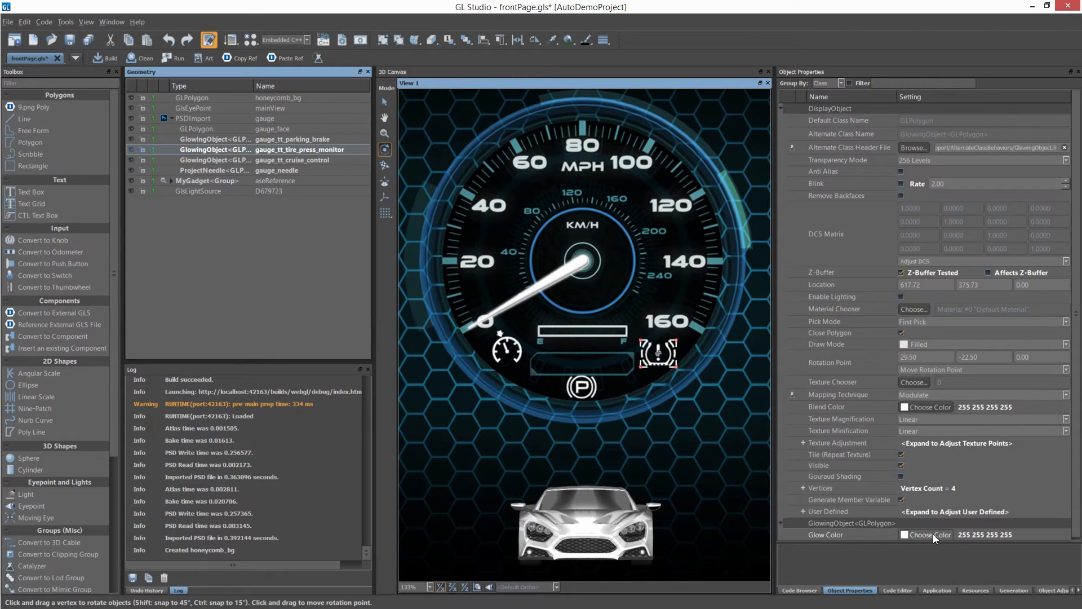
click(930, 535)
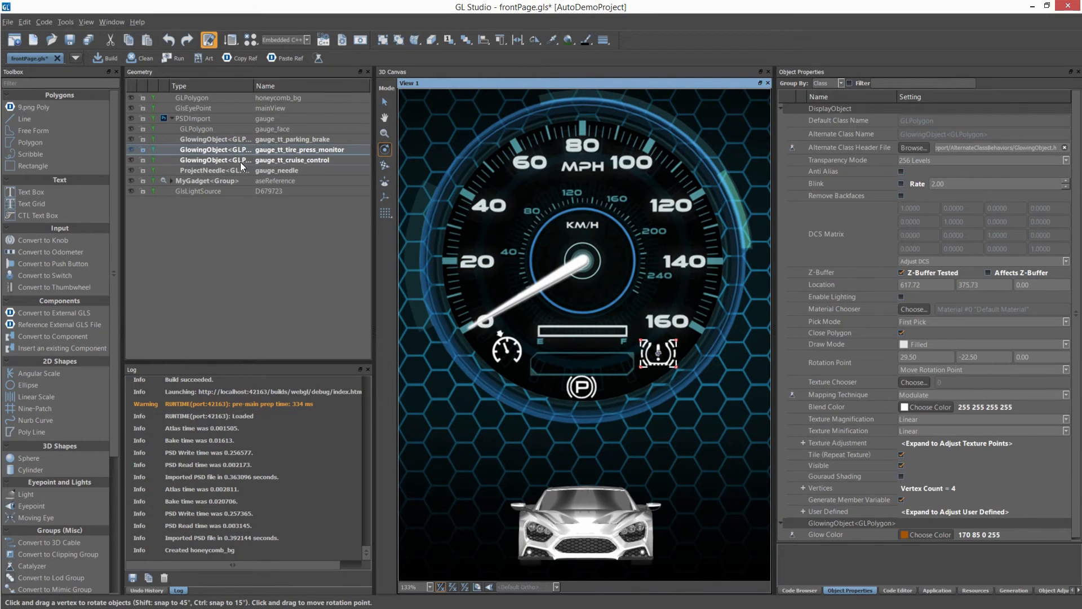
click(924, 534)
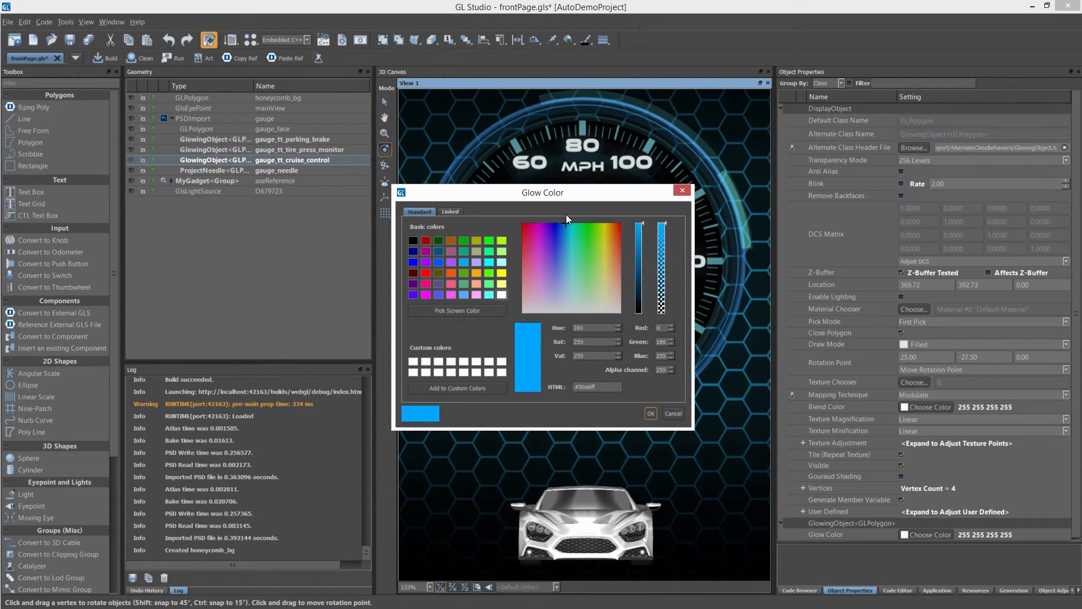
click(649, 413)
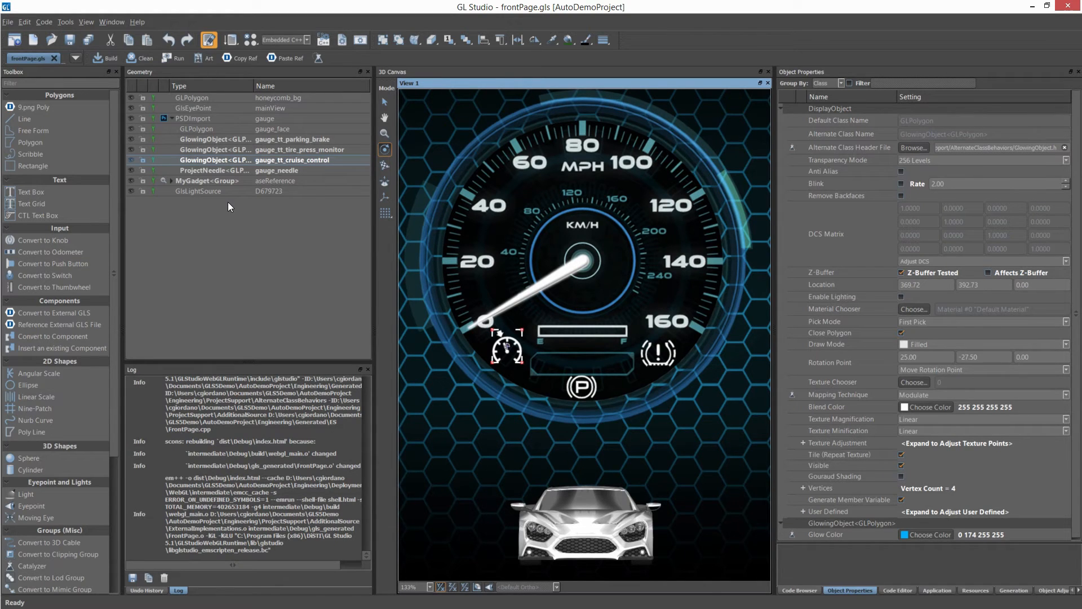
click(174, 57)
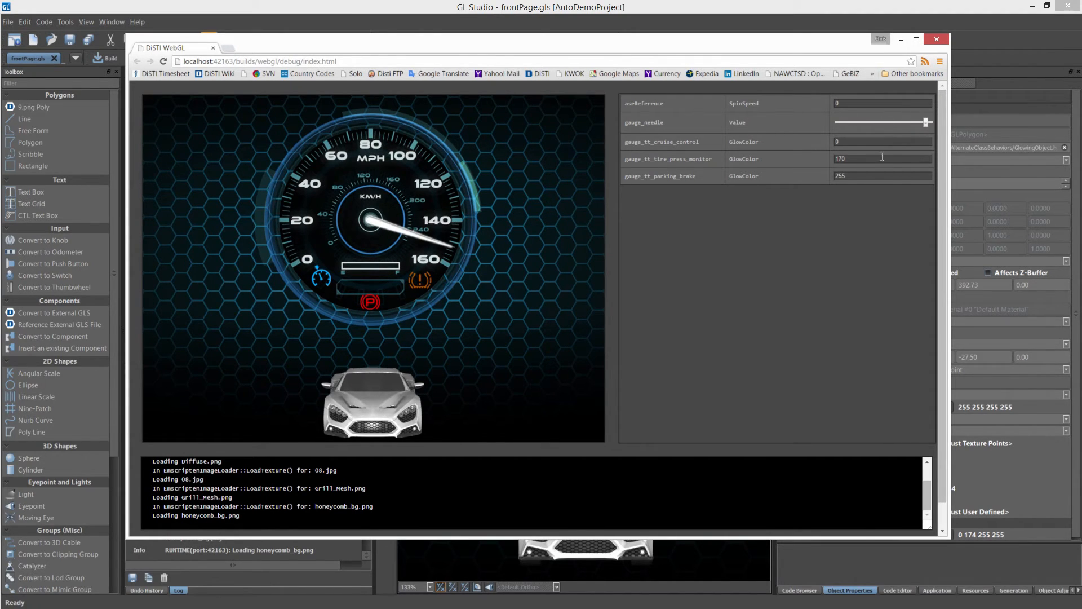
click(882, 142)
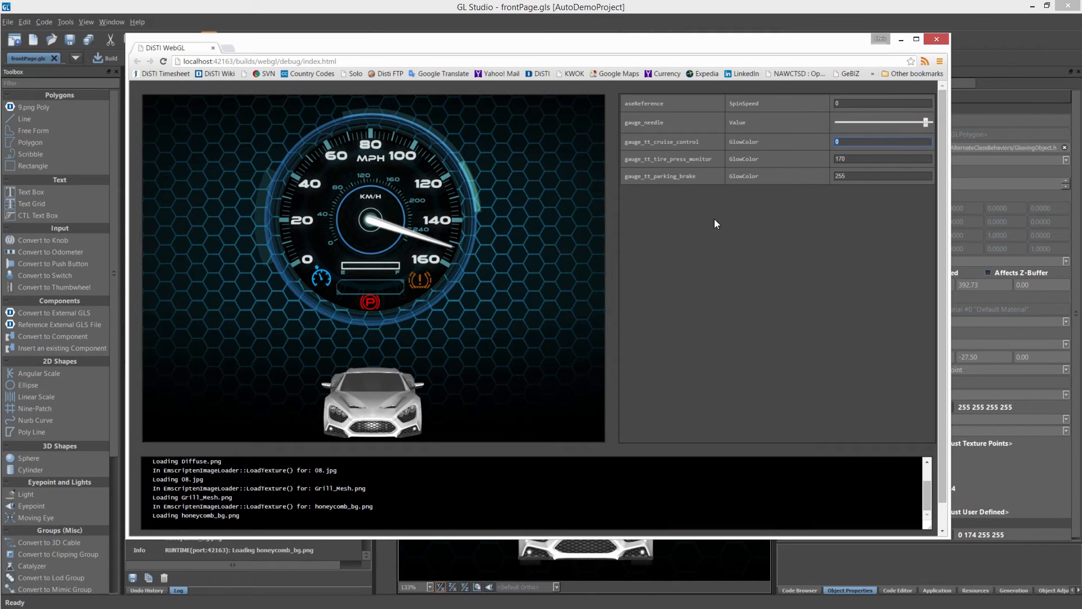
text(255 255 0 255)
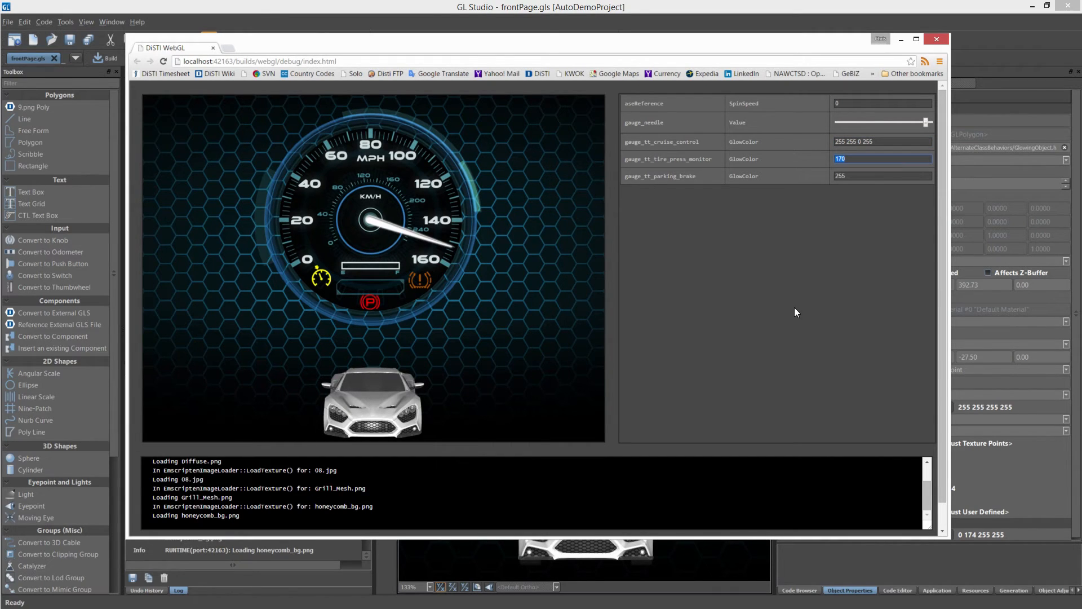
text(125 255)
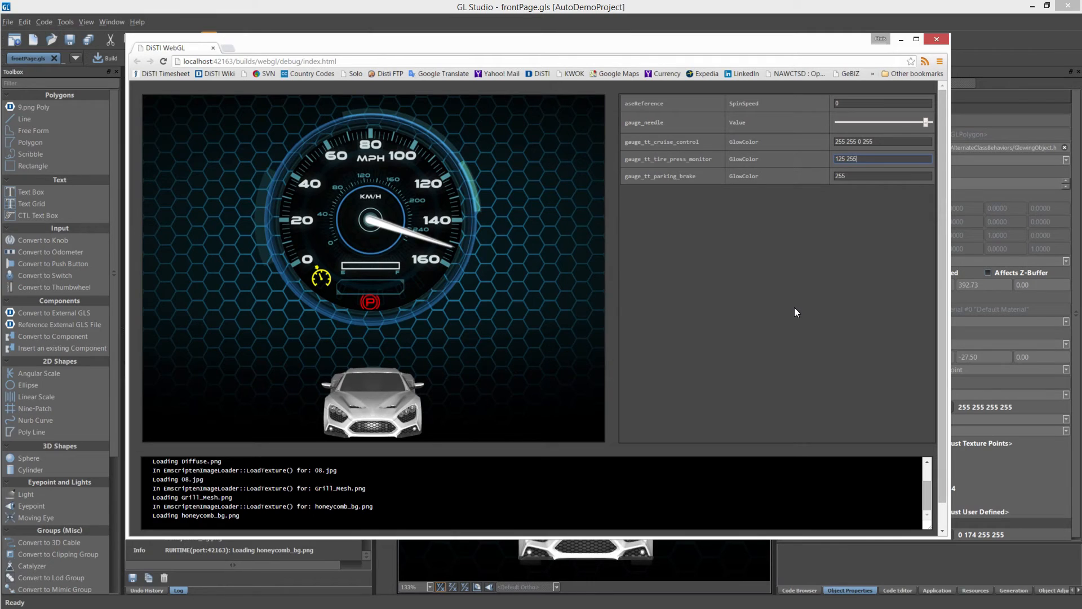
text(0 255)
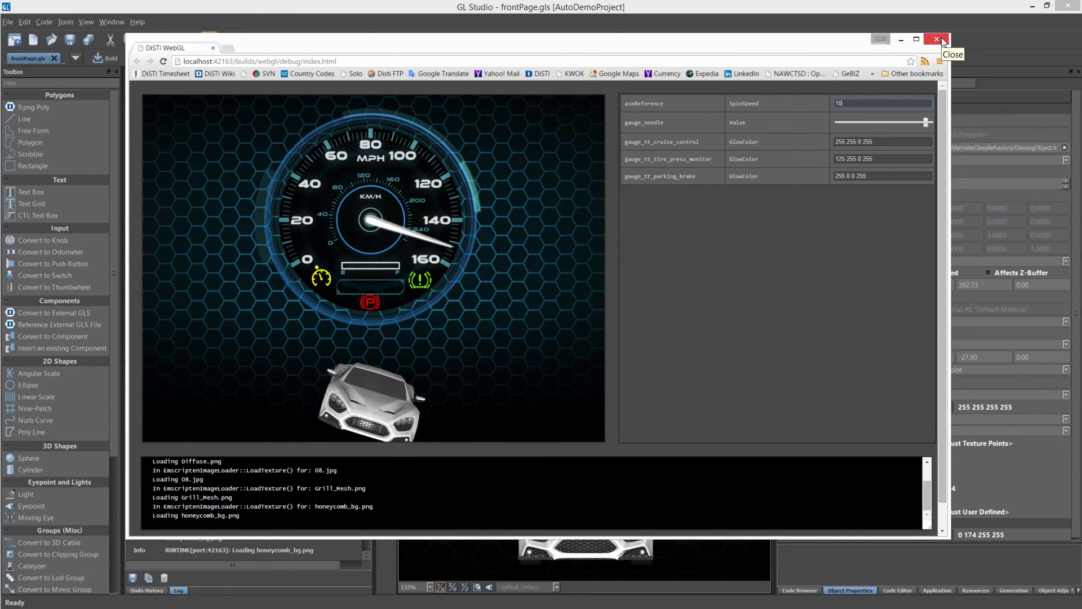
Open MyGadget.h from AlternateClassBehaviors in Visual Studio and scroll through its code.
click(937, 39)
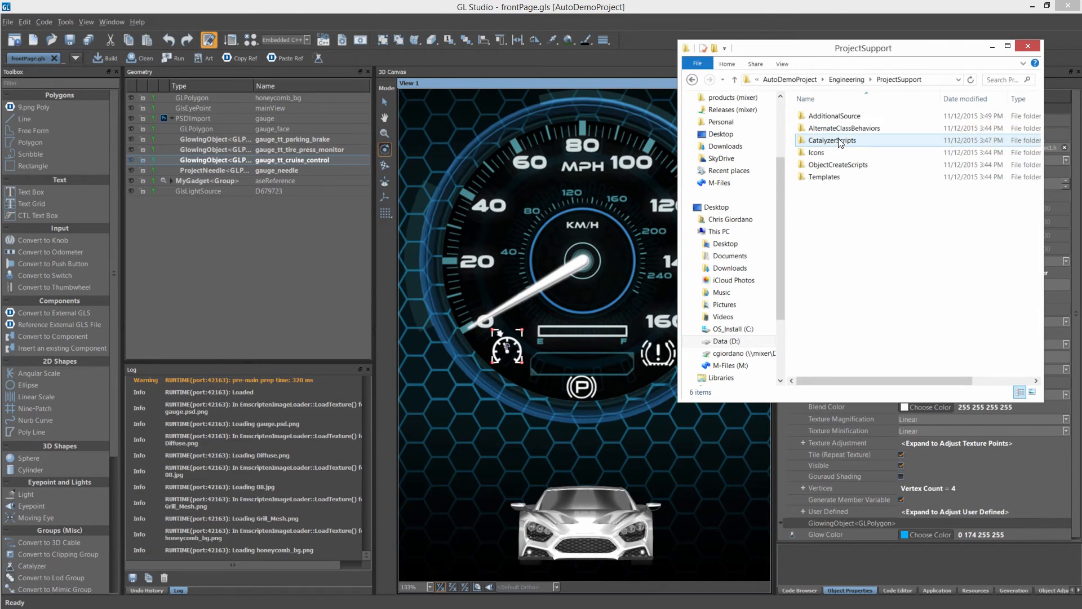
double_click(842, 127)
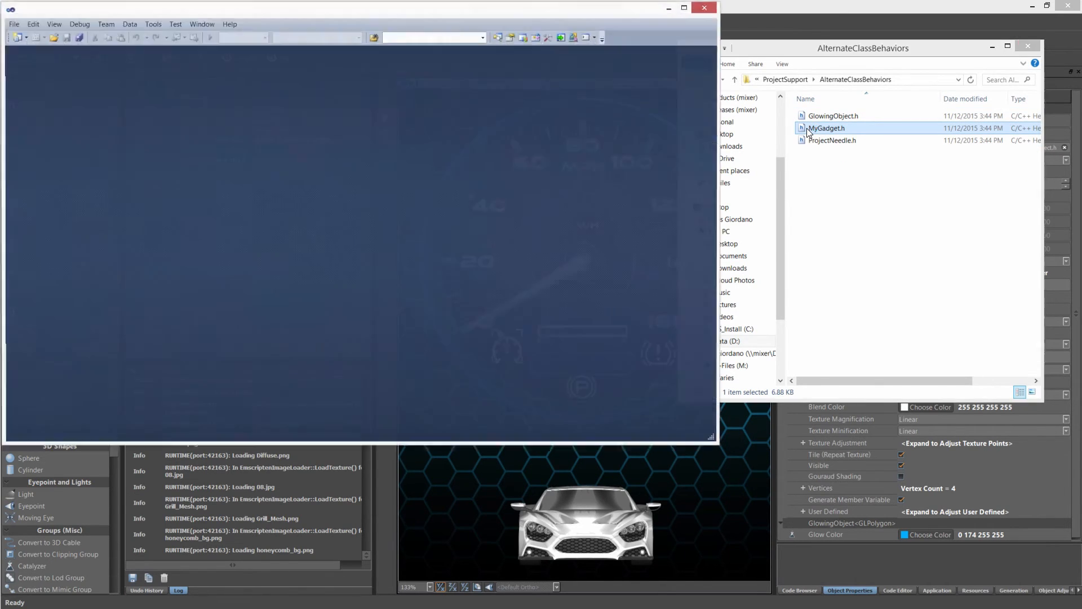
double_click(826, 127)
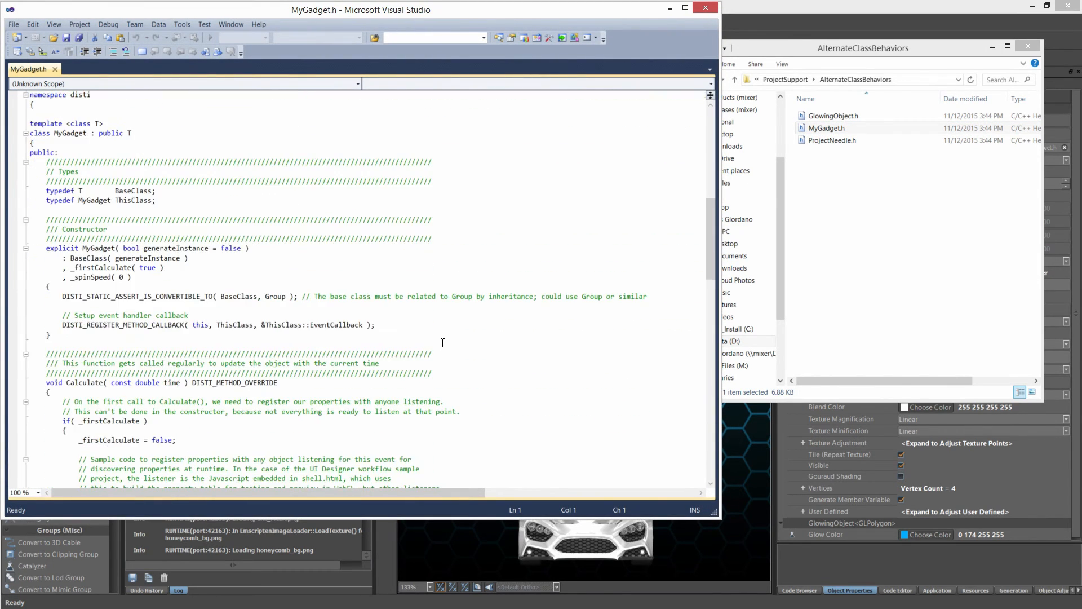
scroll(down, 3)
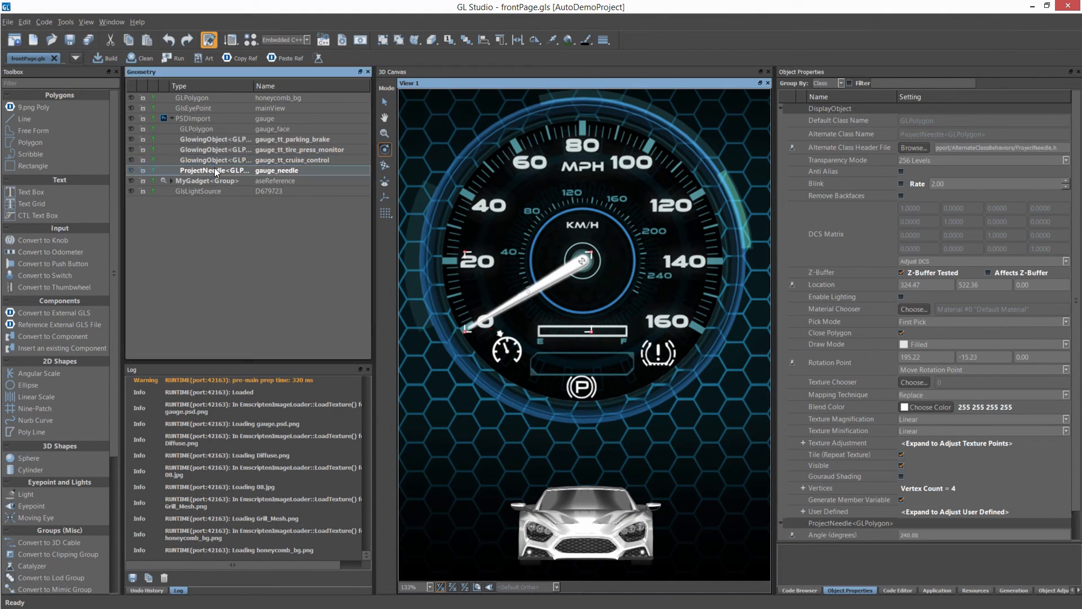
Select the aseReference car model to edit its spin speed.
click(206, 180)
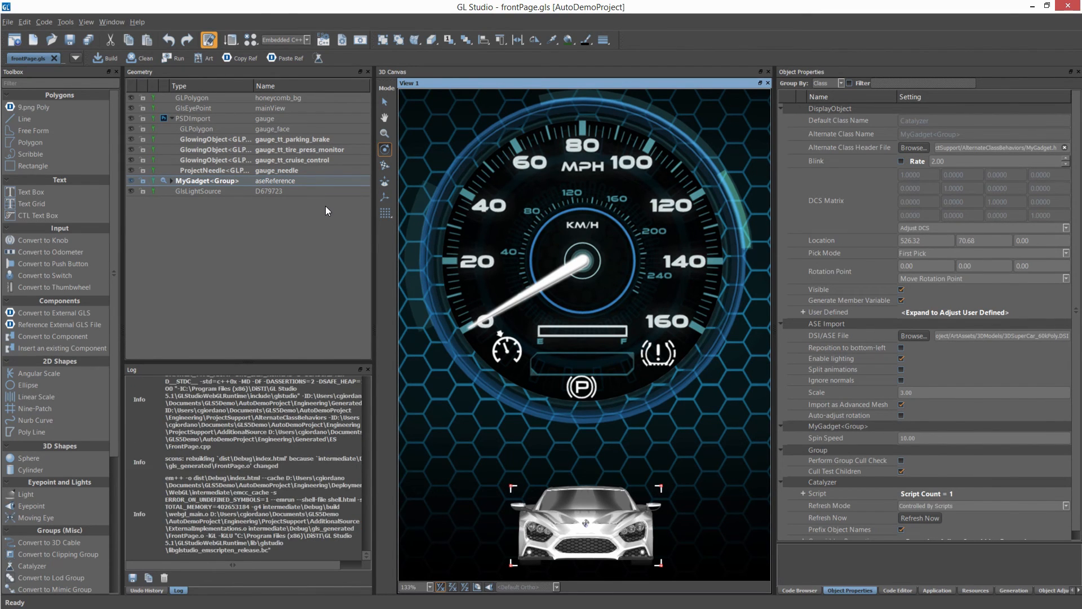
Run the rebuilt gauge in WebGL and drag the needle value up near 100 mph.
click(174, 57)
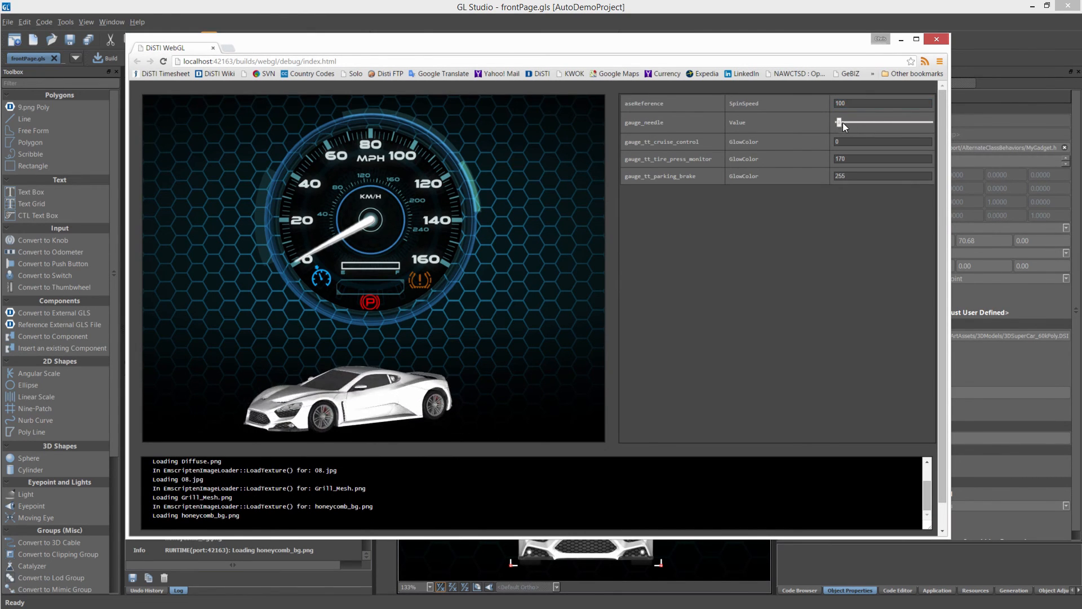
drag(840, 121, 901, 122)
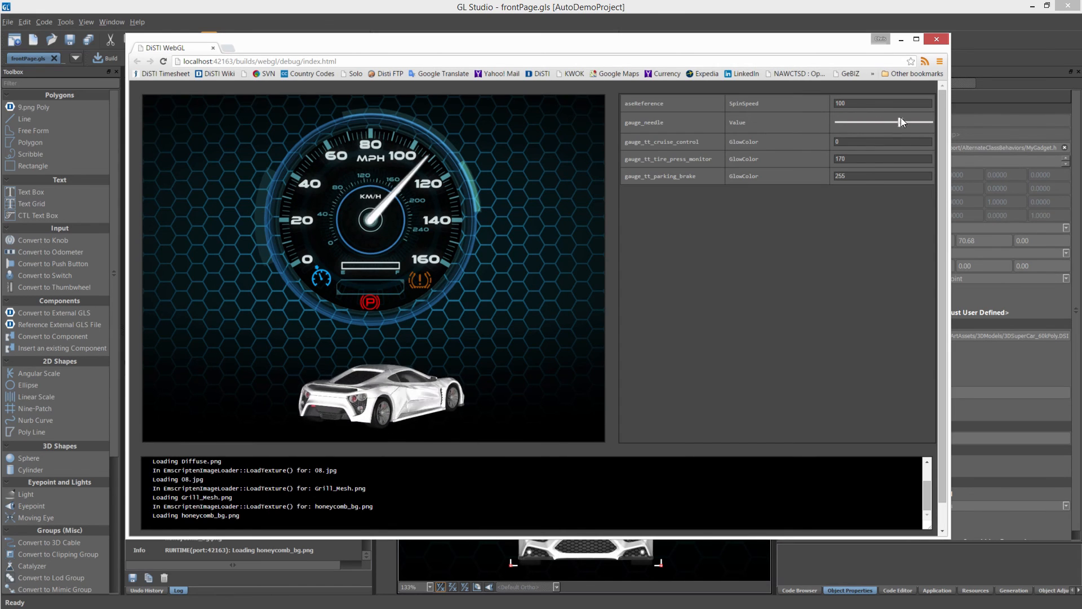